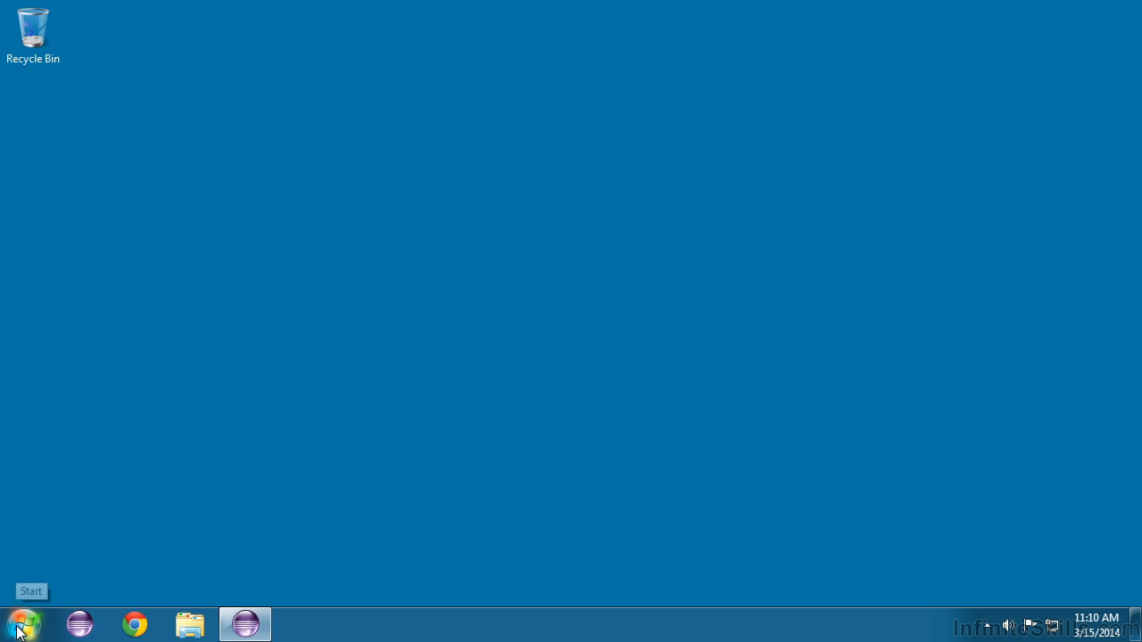
Launch Notepad by searching 'notepad' from the Start menu
click(19, 612)
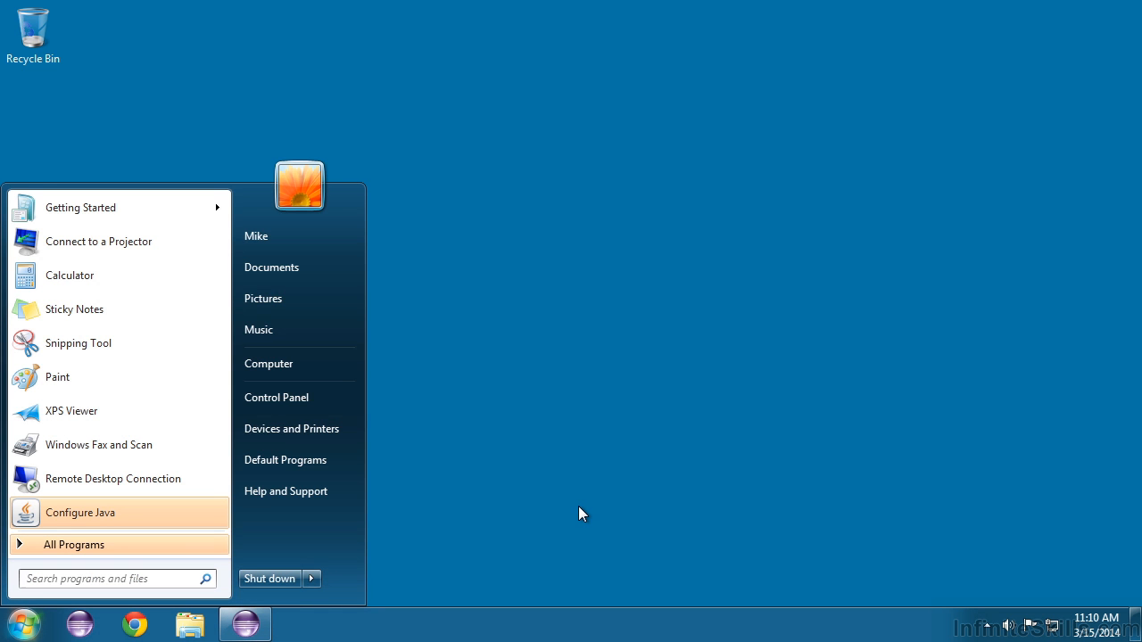
text(notepad)
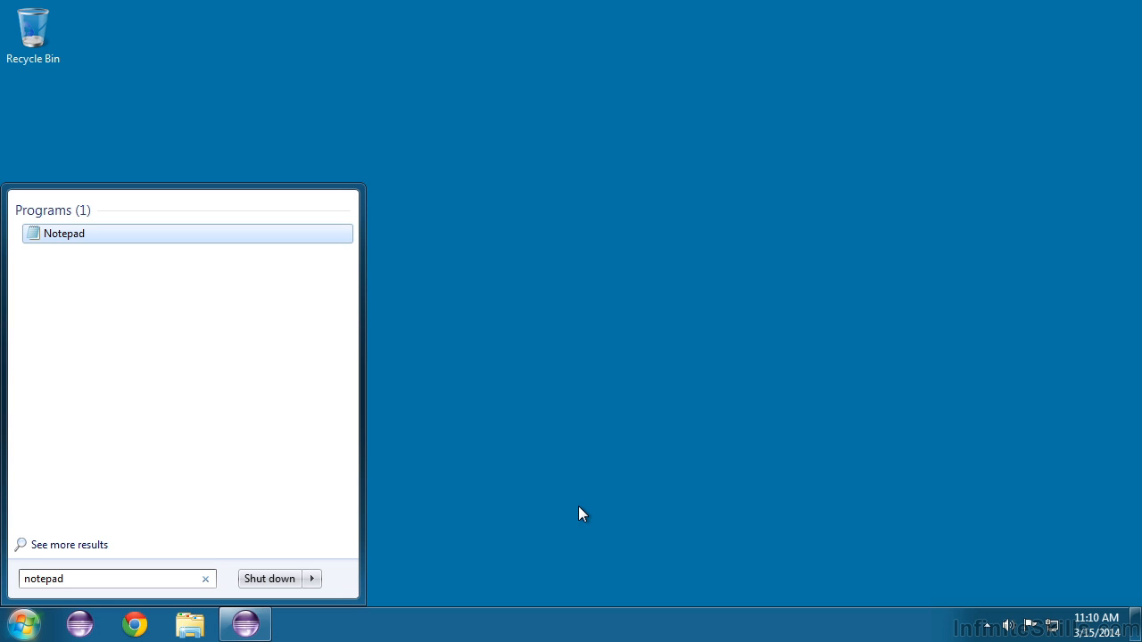
click(64, 232)
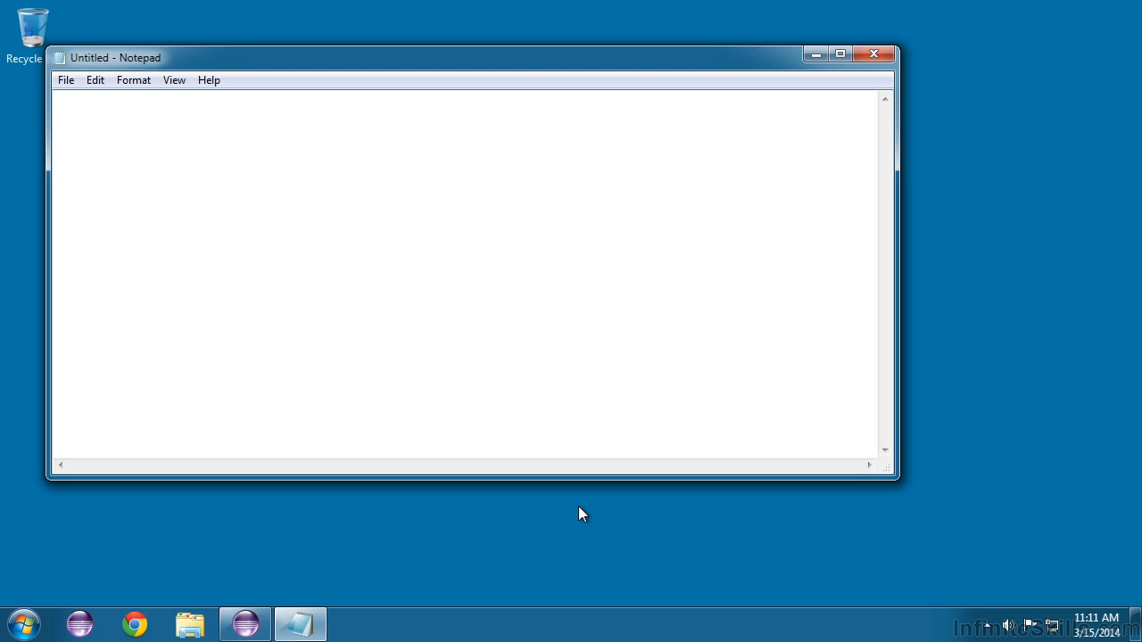
Write 'public class Note {' with the closing '}' on its own line
text(public)
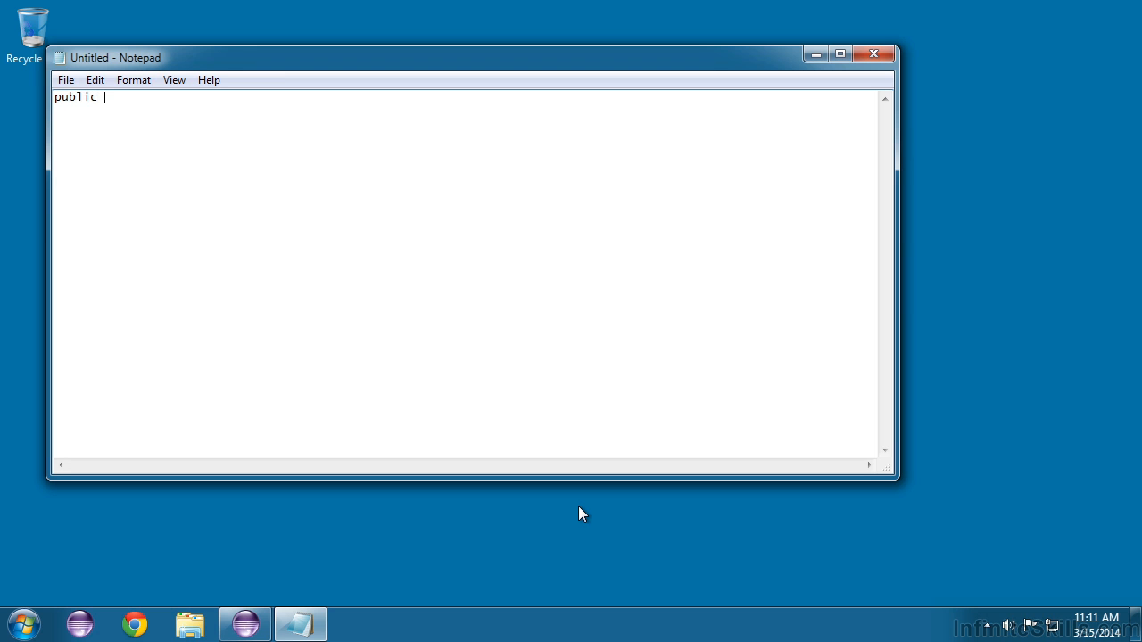
text(cl)
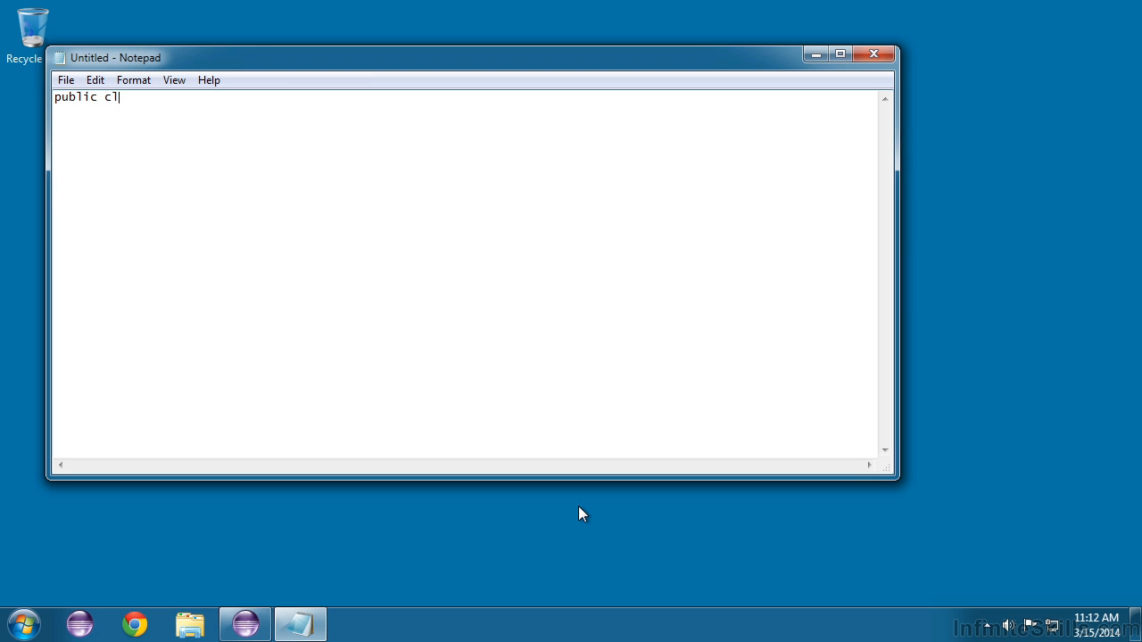
text(ass)
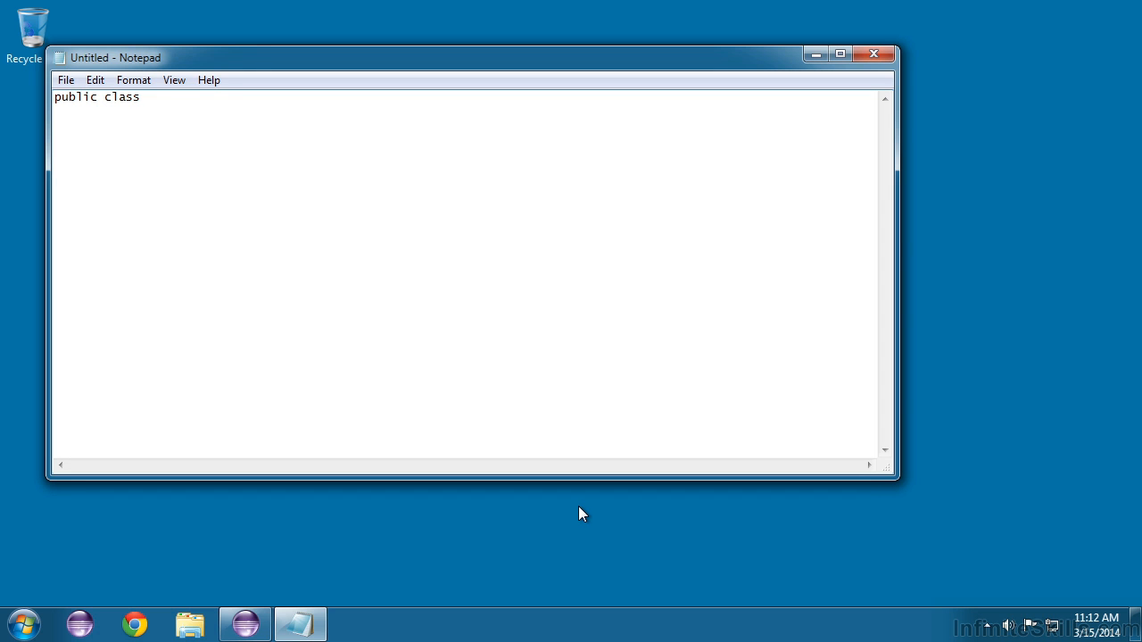
text(Note)
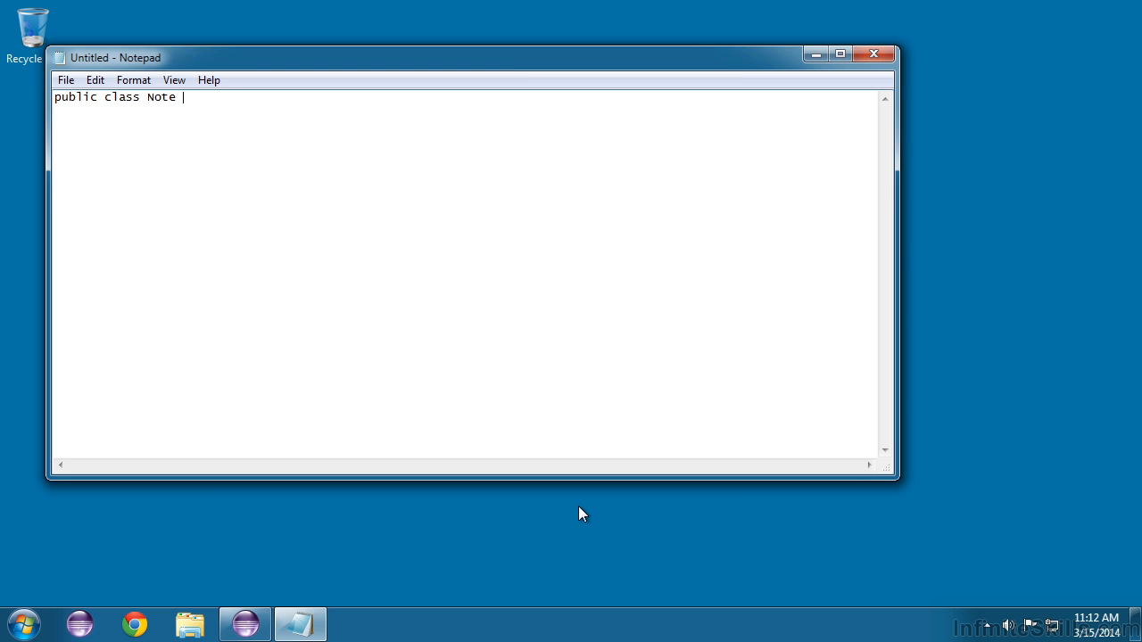
text({)
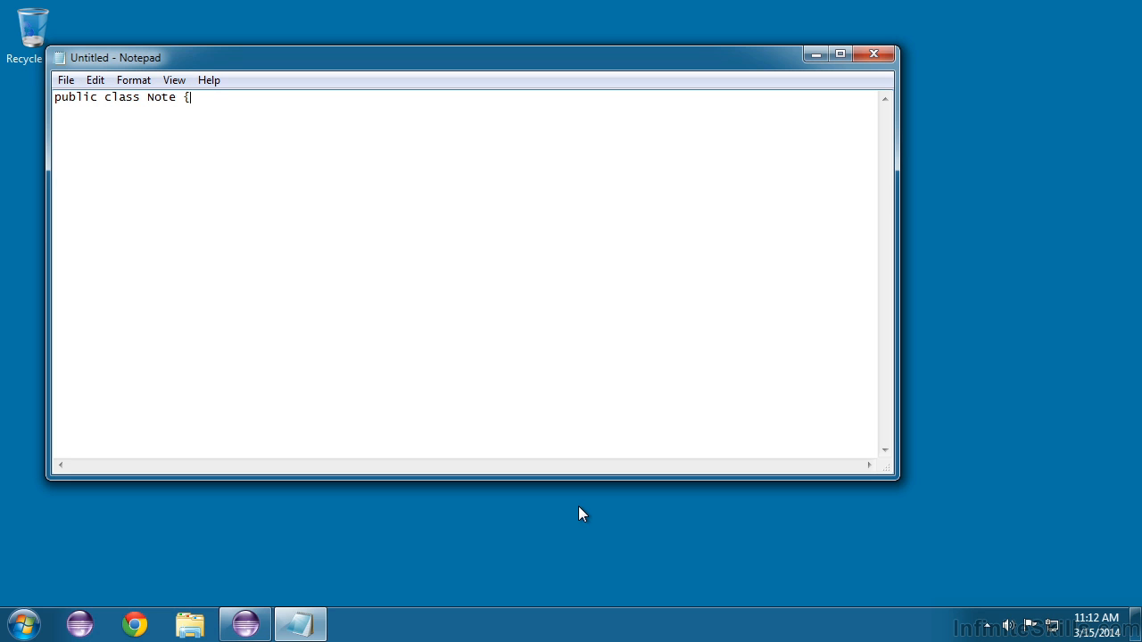
text(})
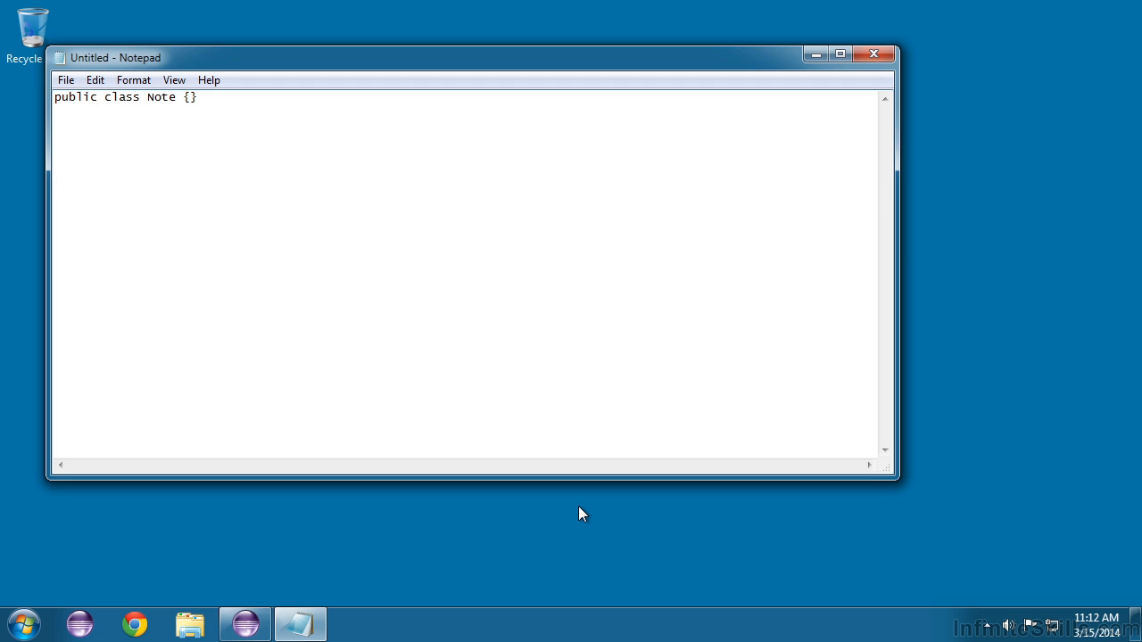
key(Enter)
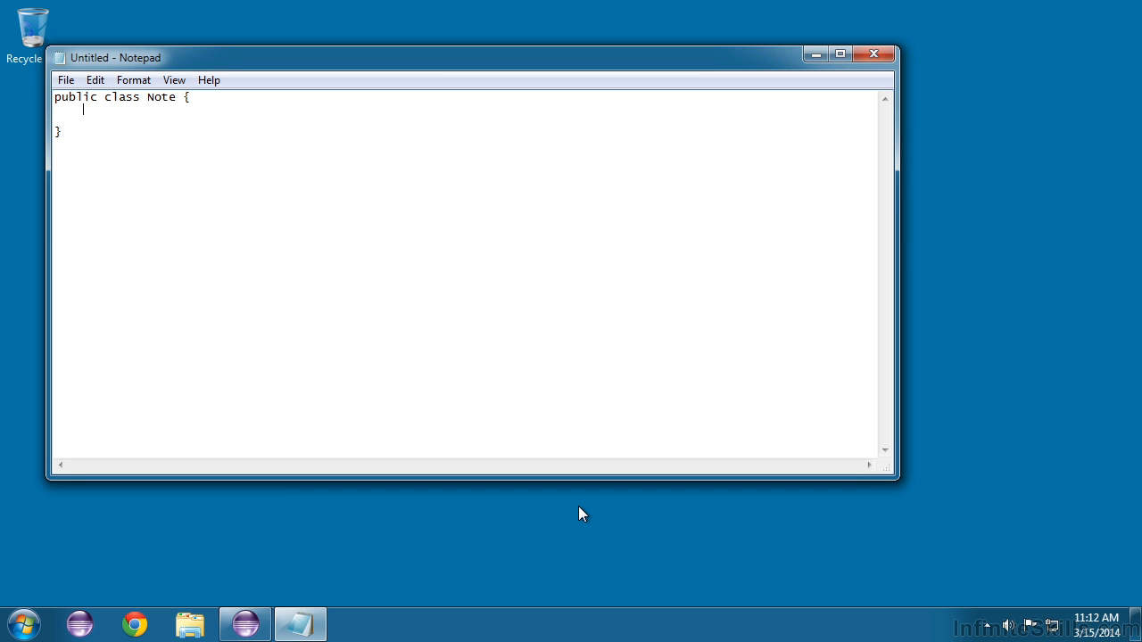
Add 'public static void main(String[] args) {' with an empty body and closing brace
text(public)
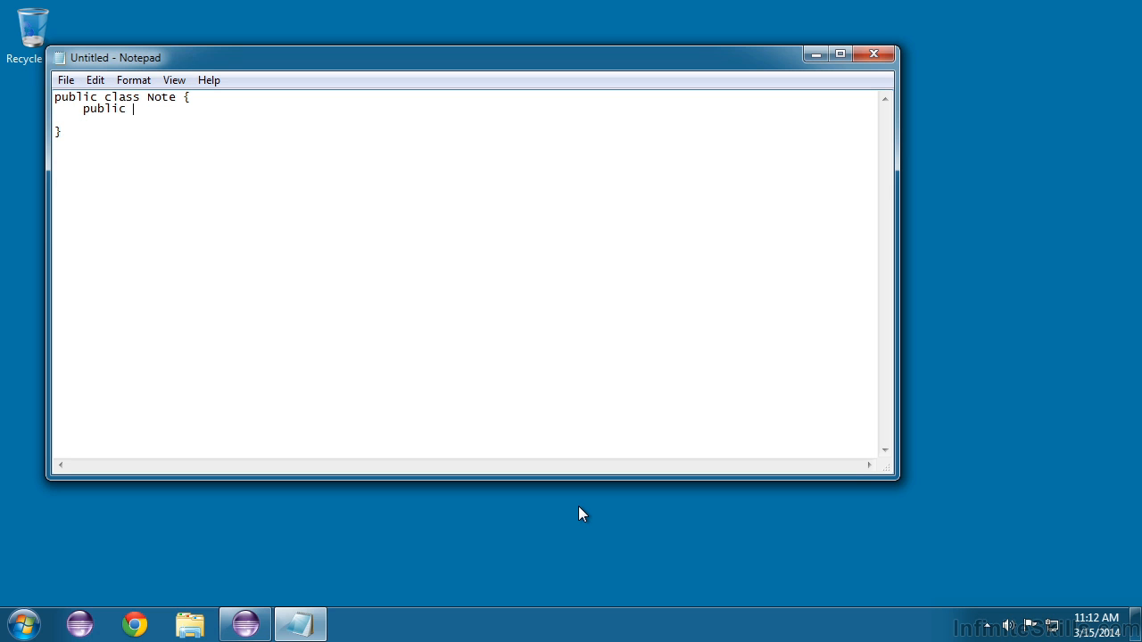
text(static)
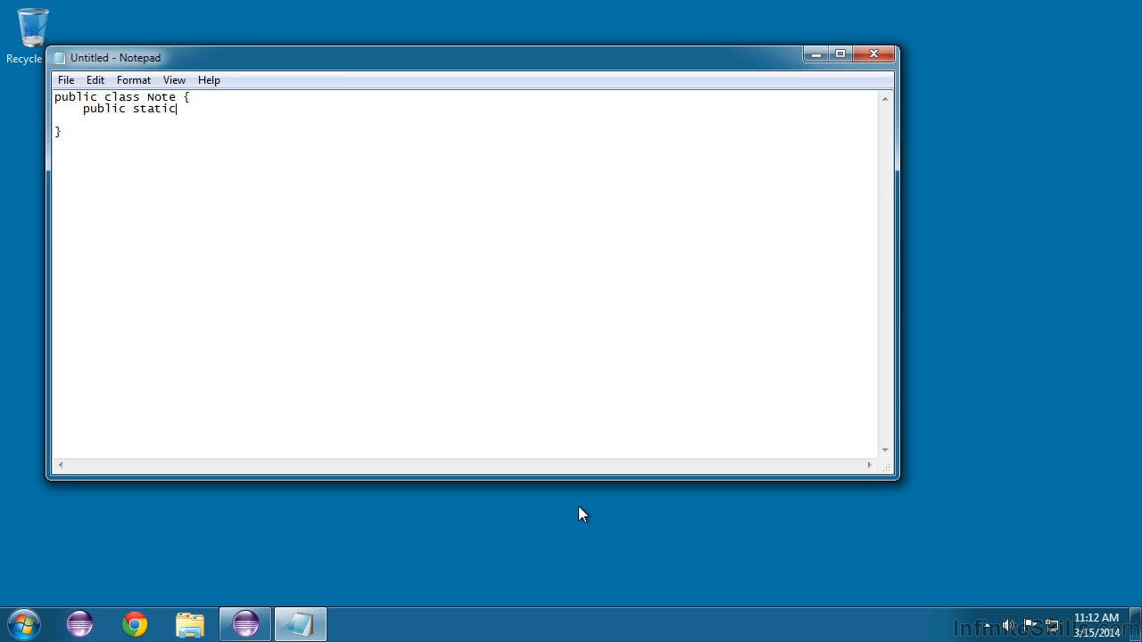
text(void)
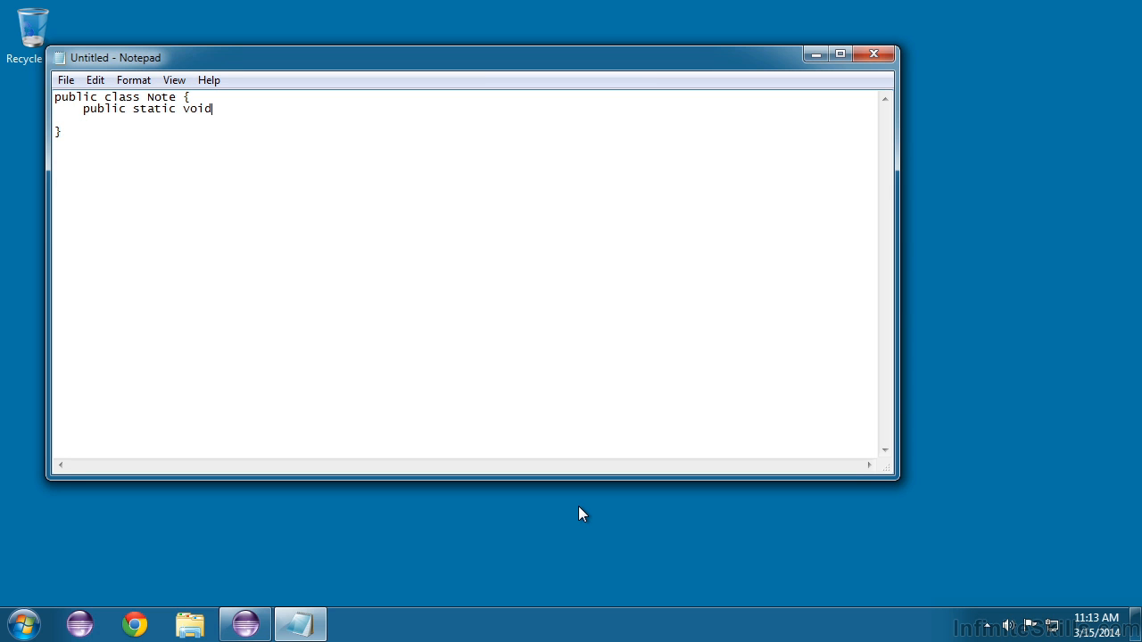
text(mai)
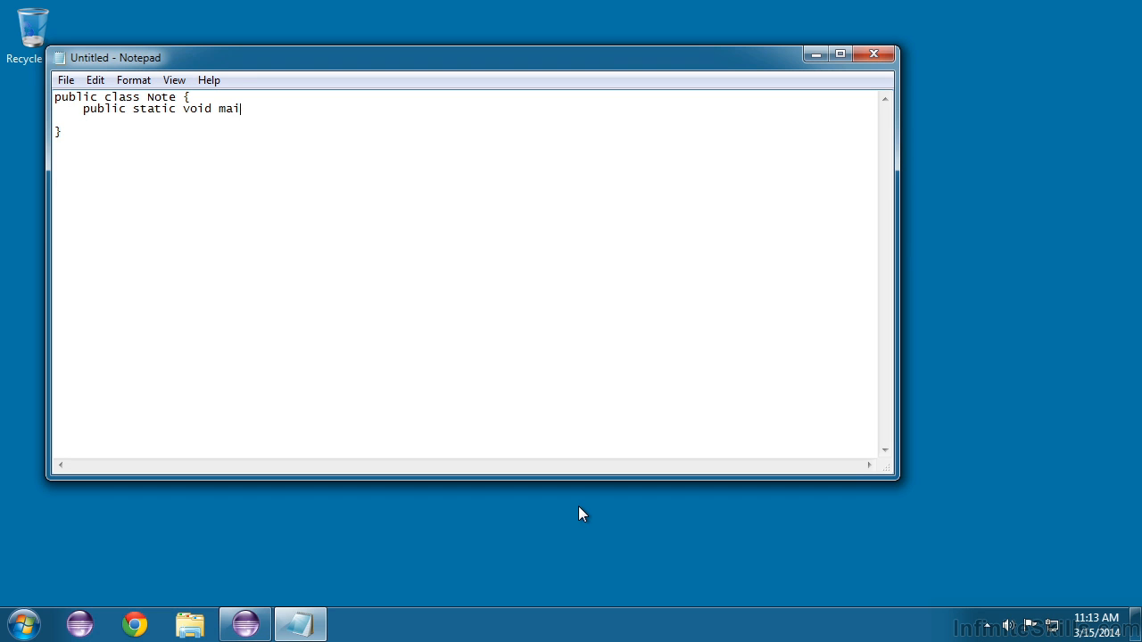
text(n)
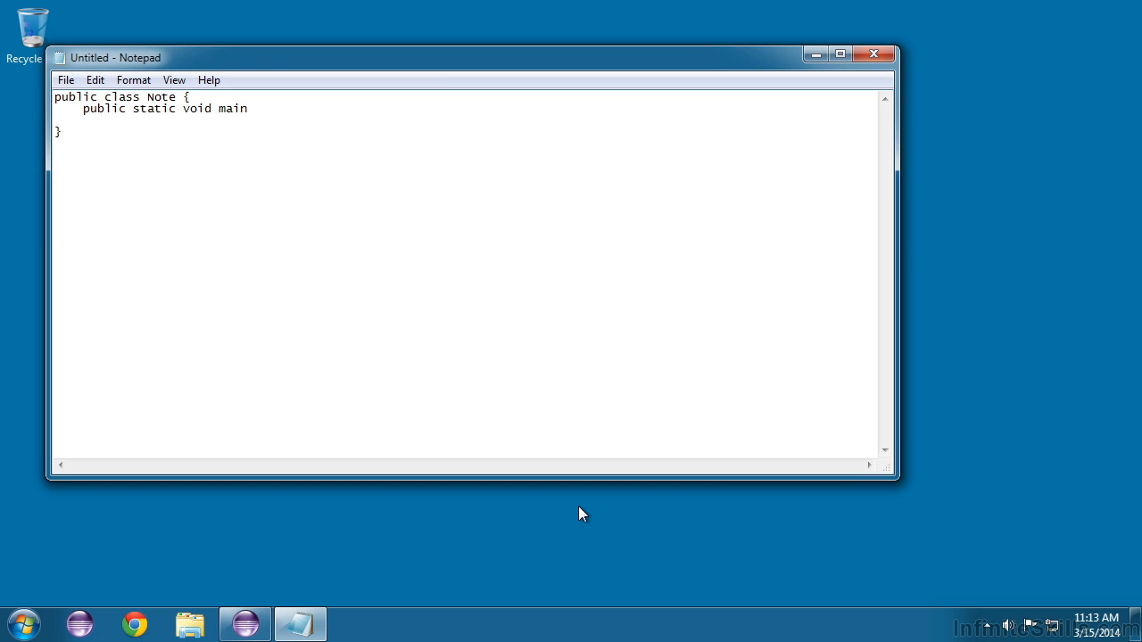
text(()
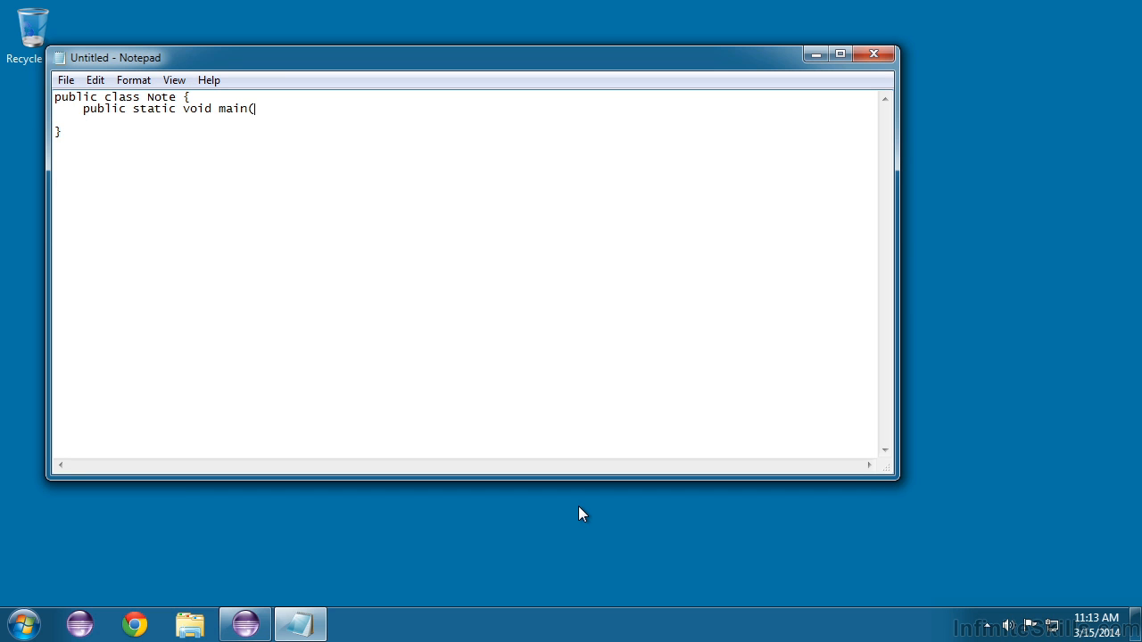
text(String)
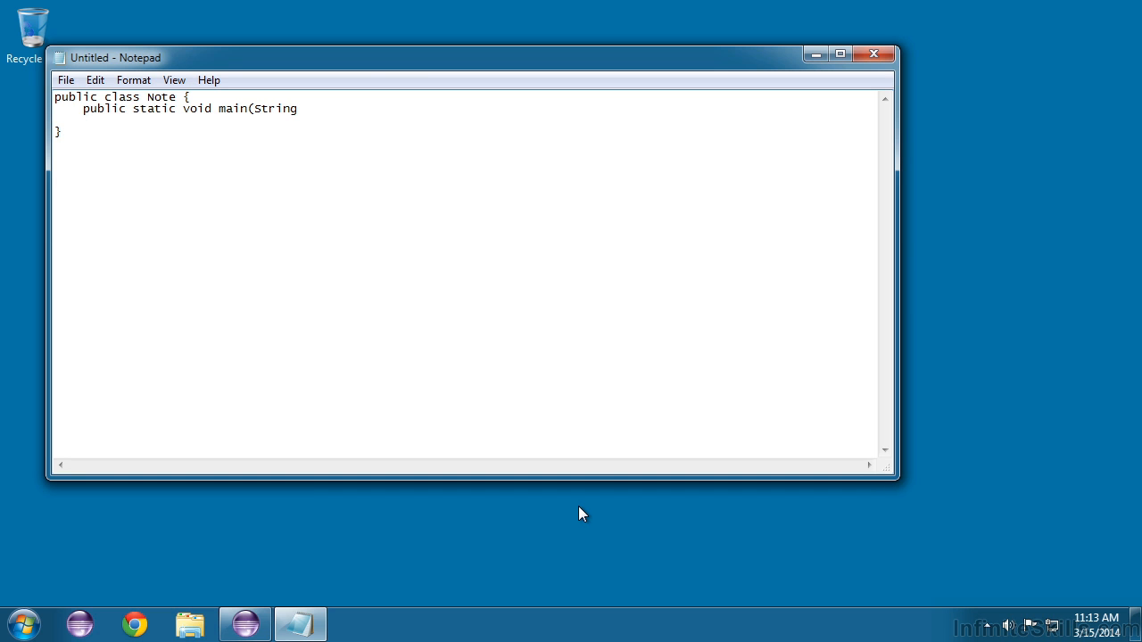
text([])
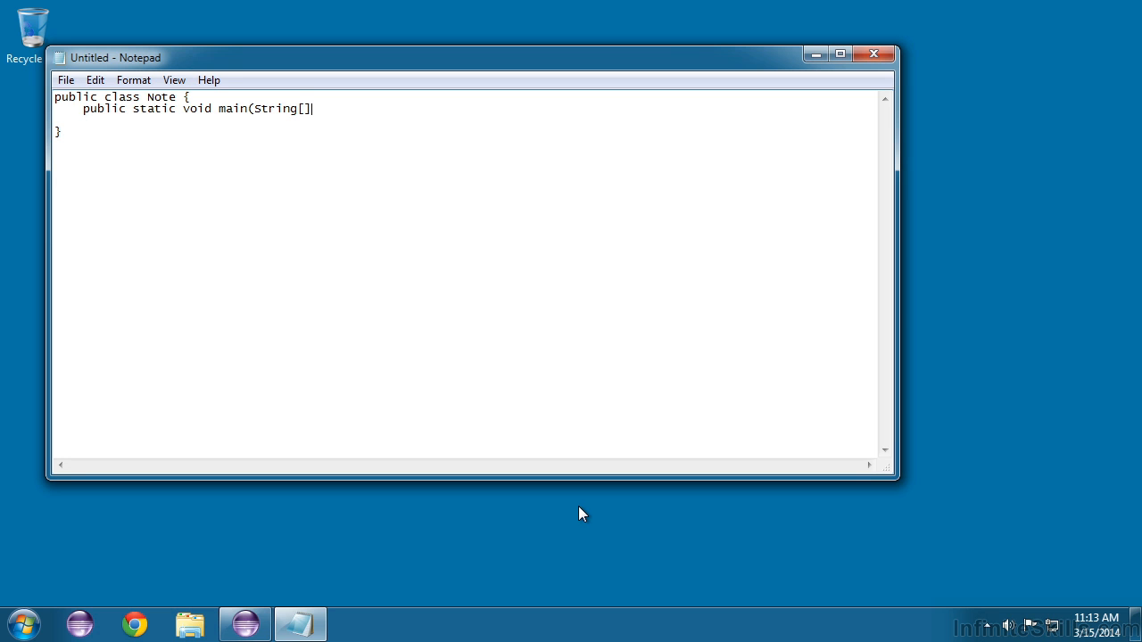
text(arg)
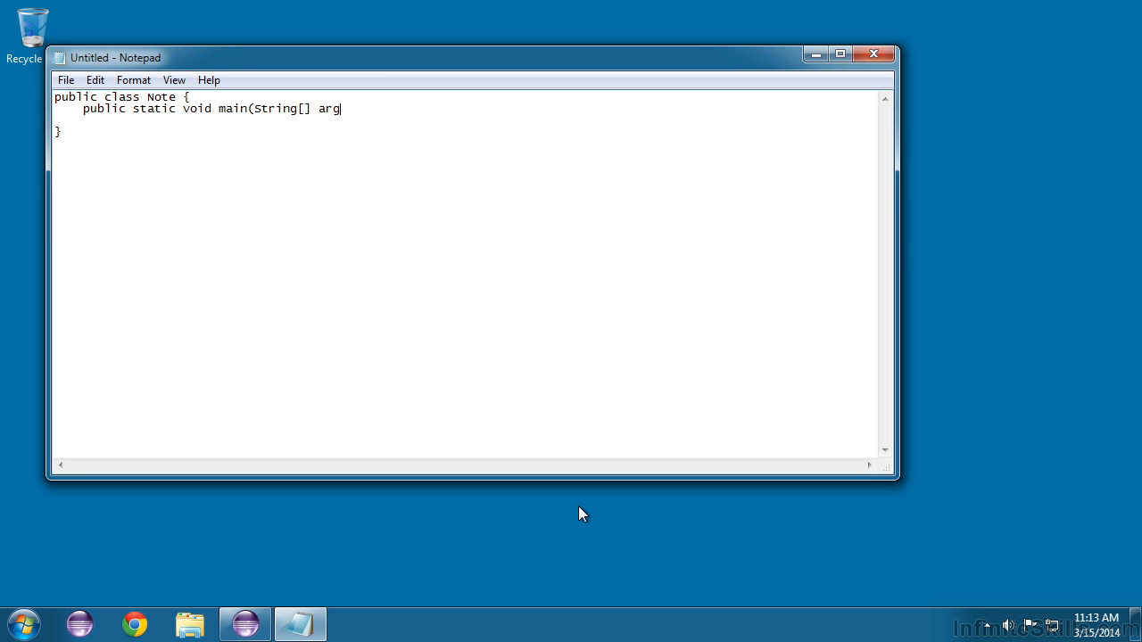
text(s))
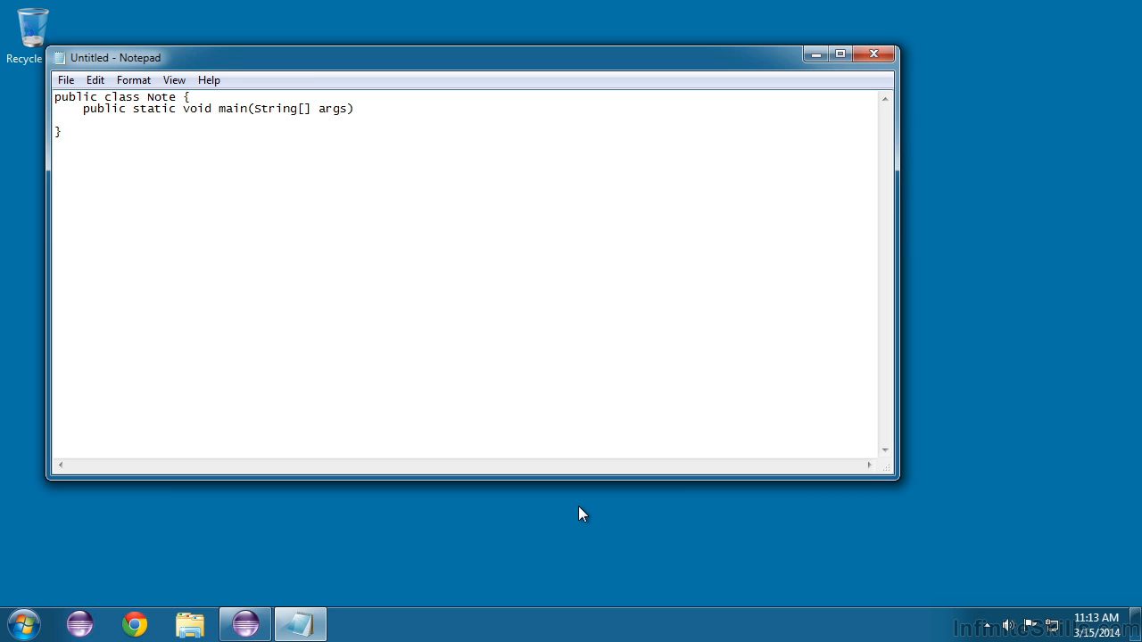
text({})
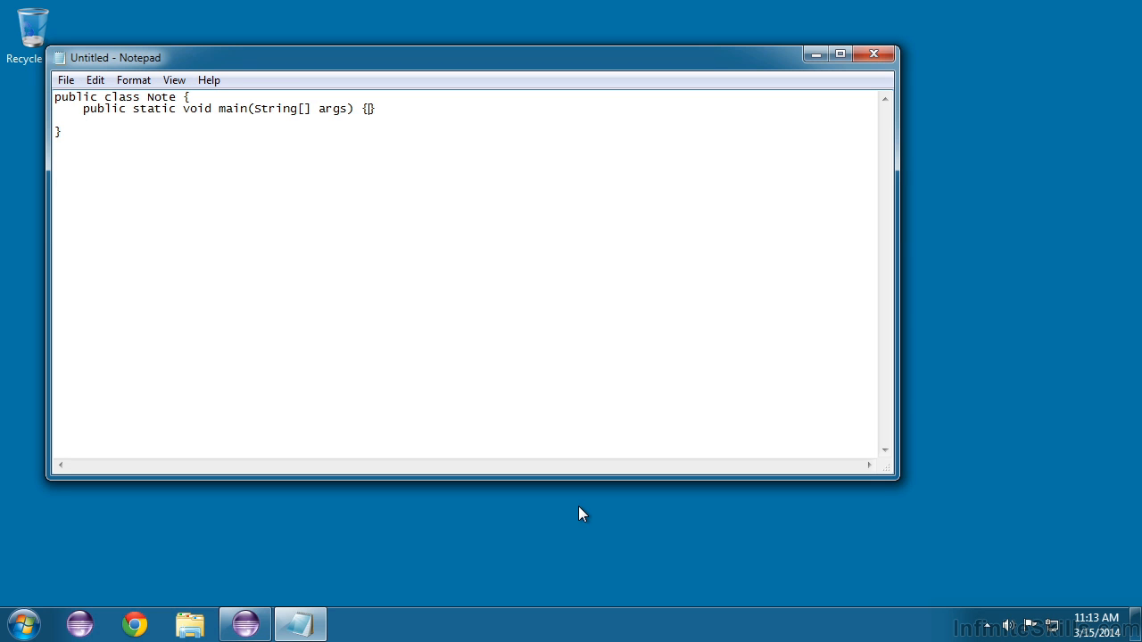
key(Enter)
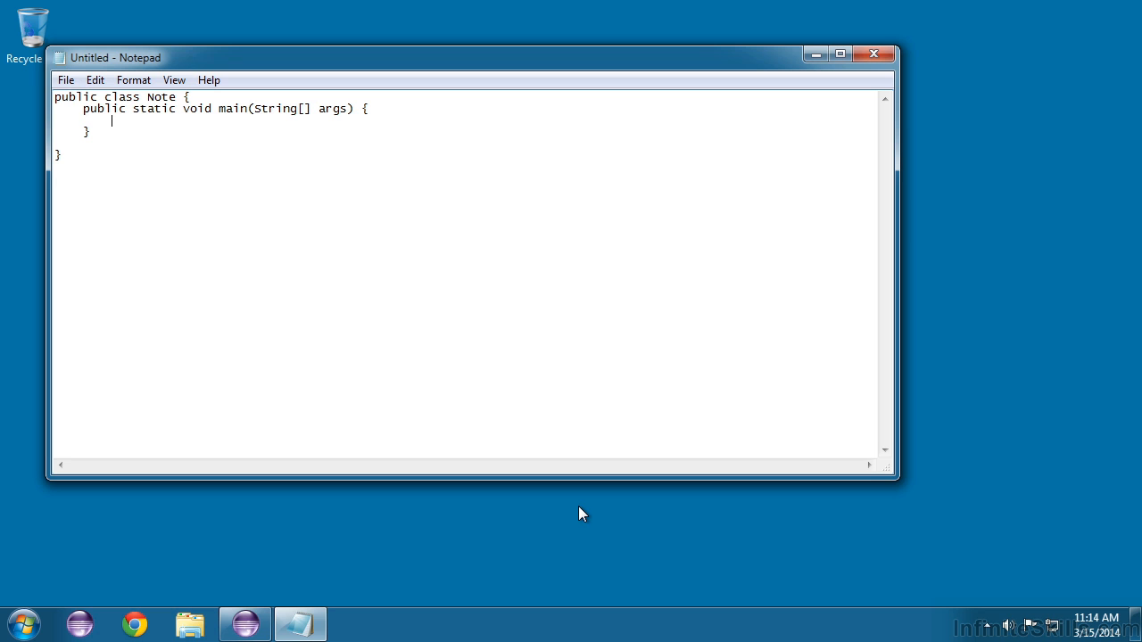
Write System.out.println("Java is easy!"); inside the main method
text(Sys)
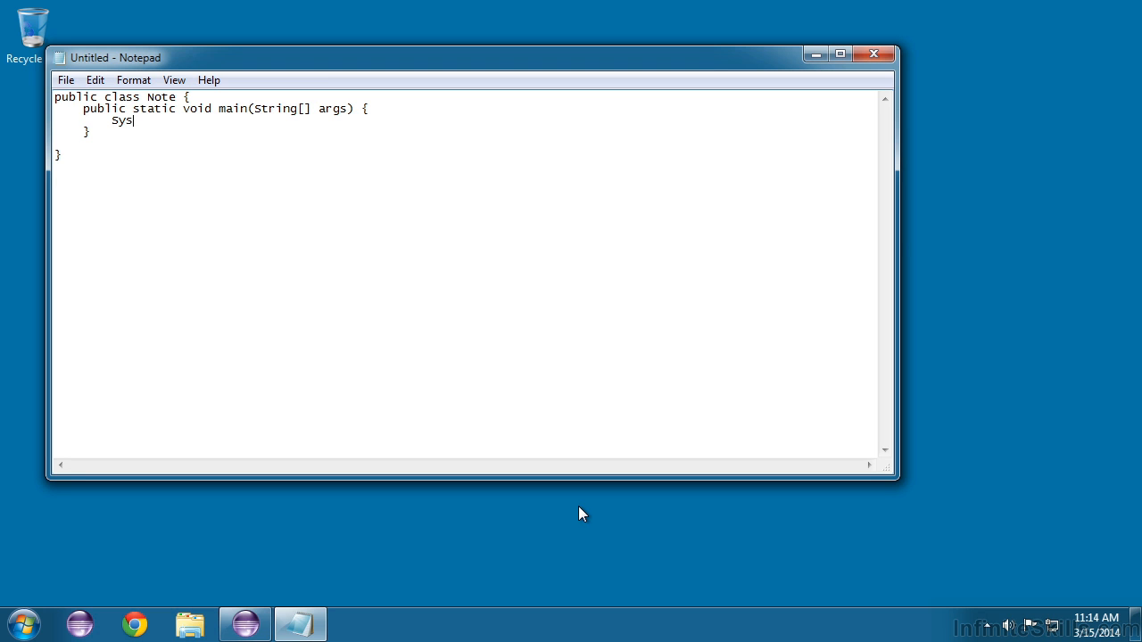
text(tem.)
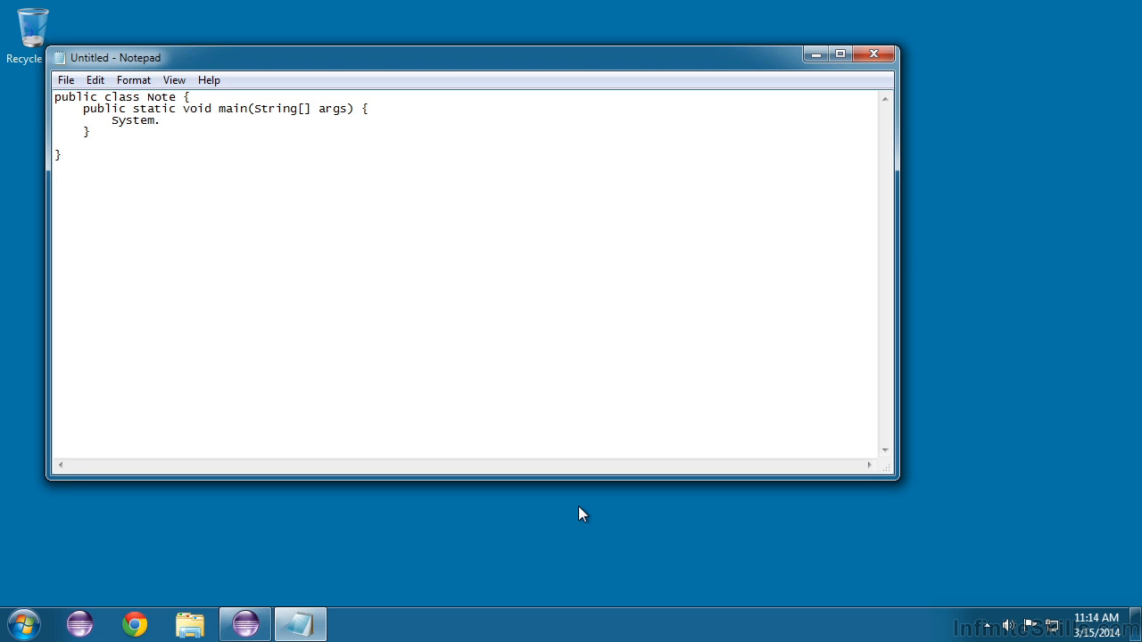
text(out.p)
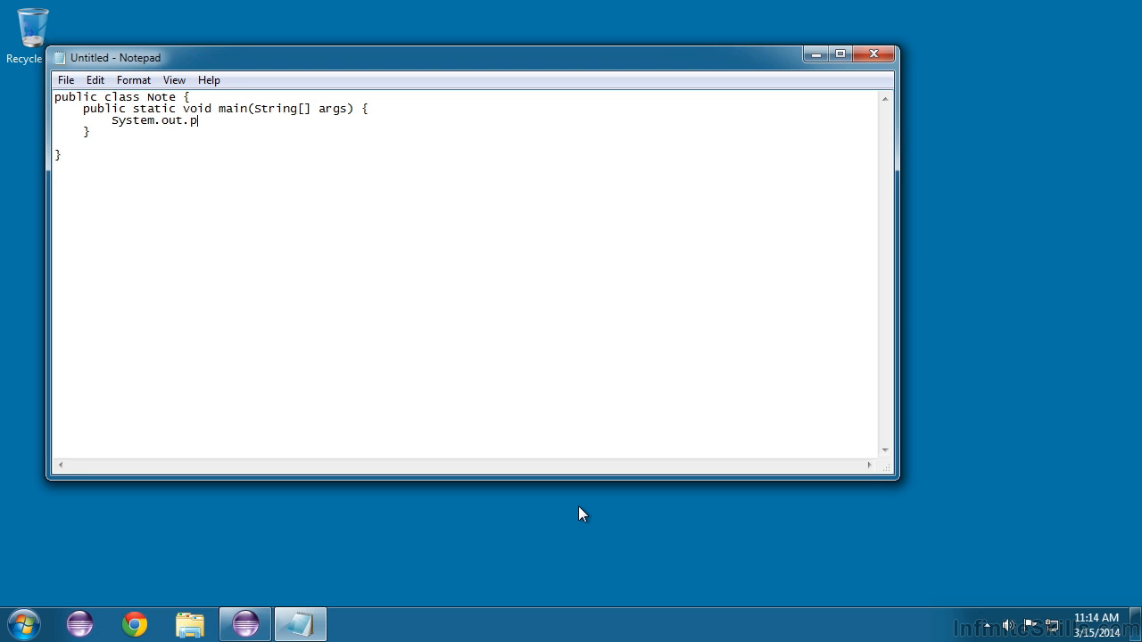
text(rintln)
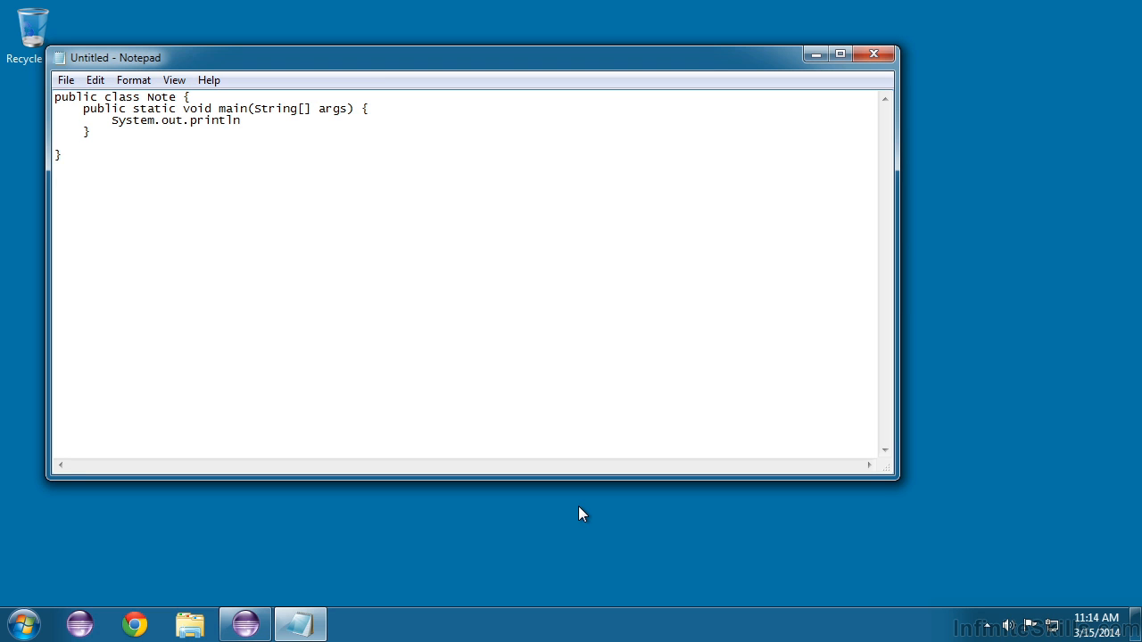
text(())
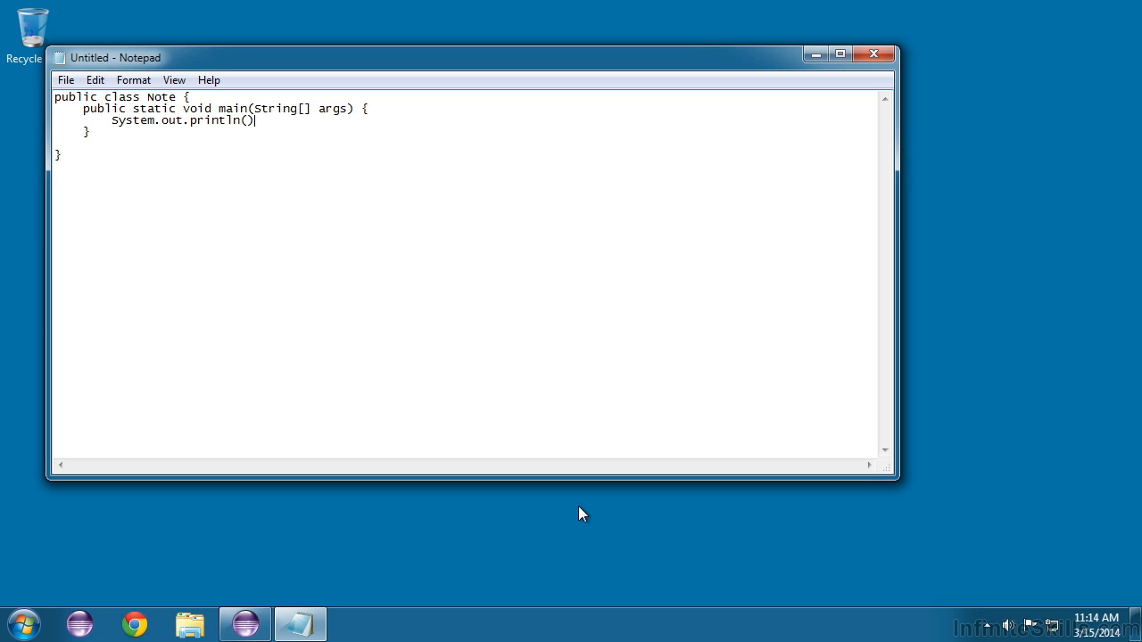
text(")
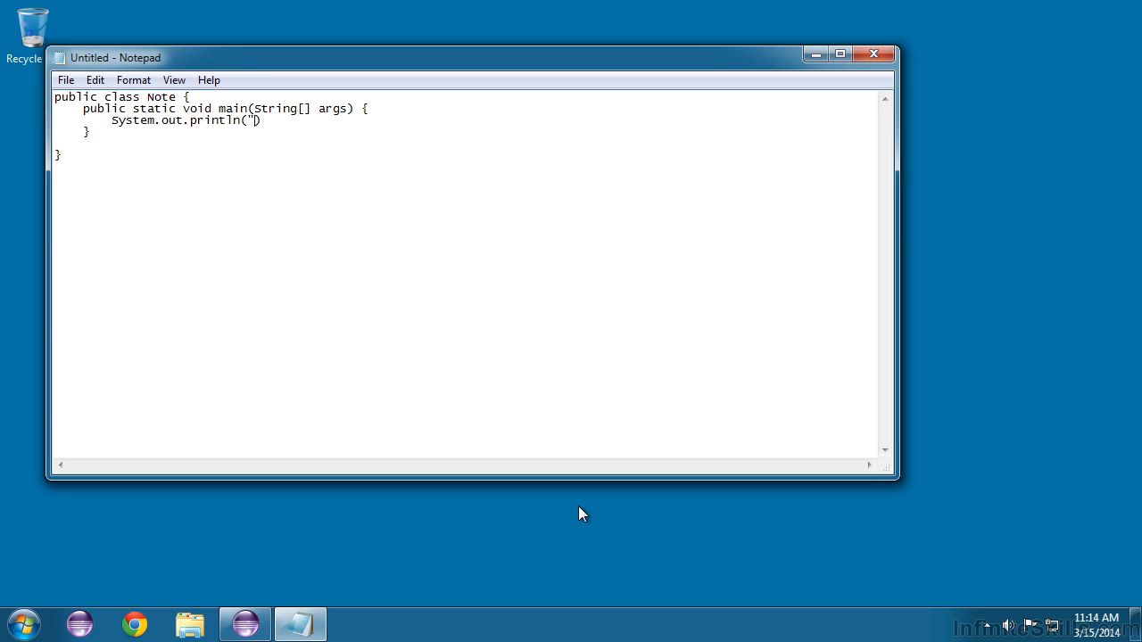
text(Java)
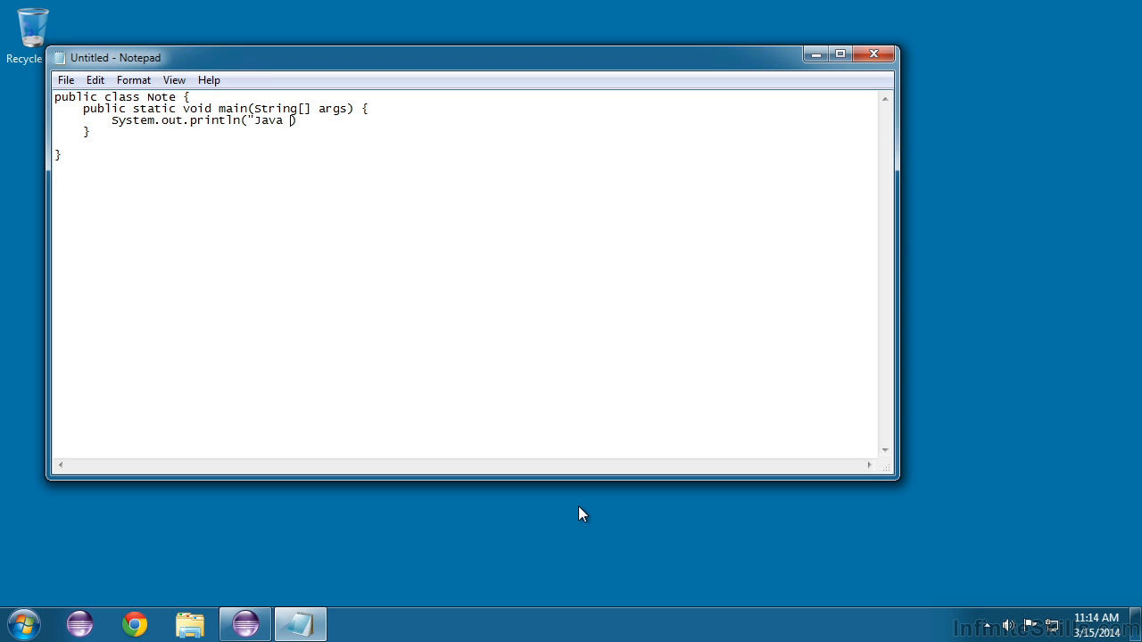
text(is easy!)
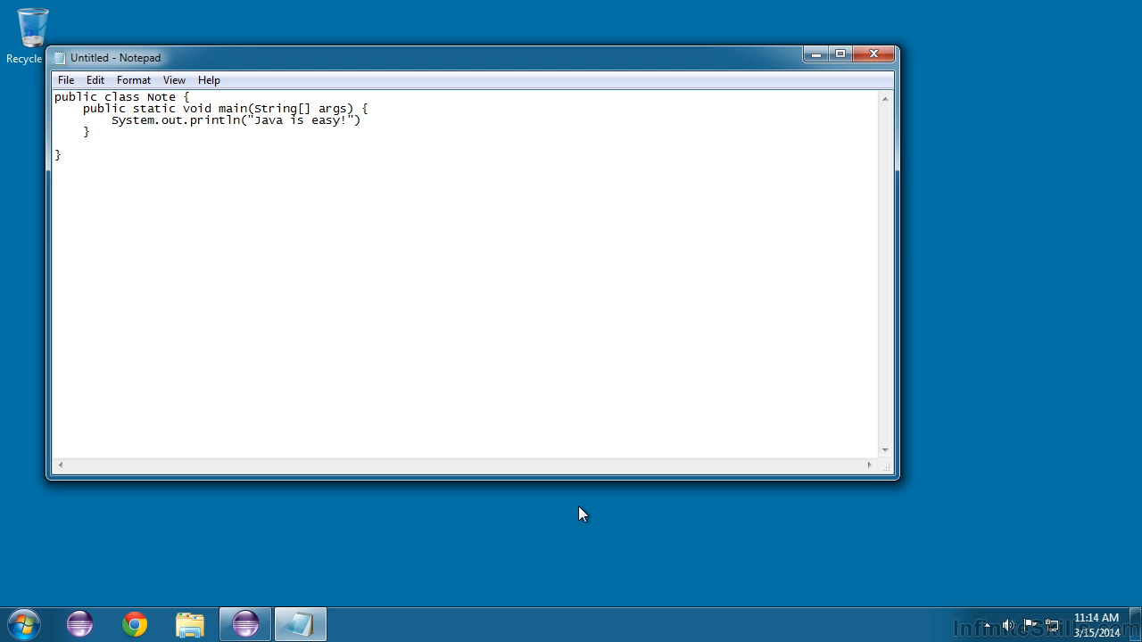
text(;)
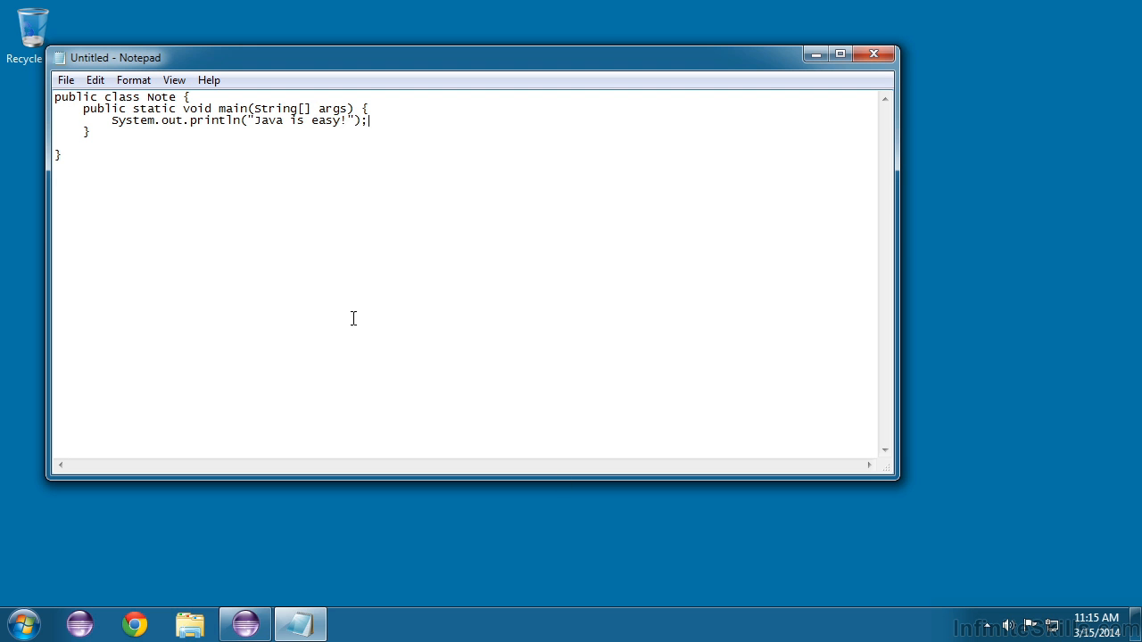
Start Save As and navigate into the java folder under Documents
click(64, 79)
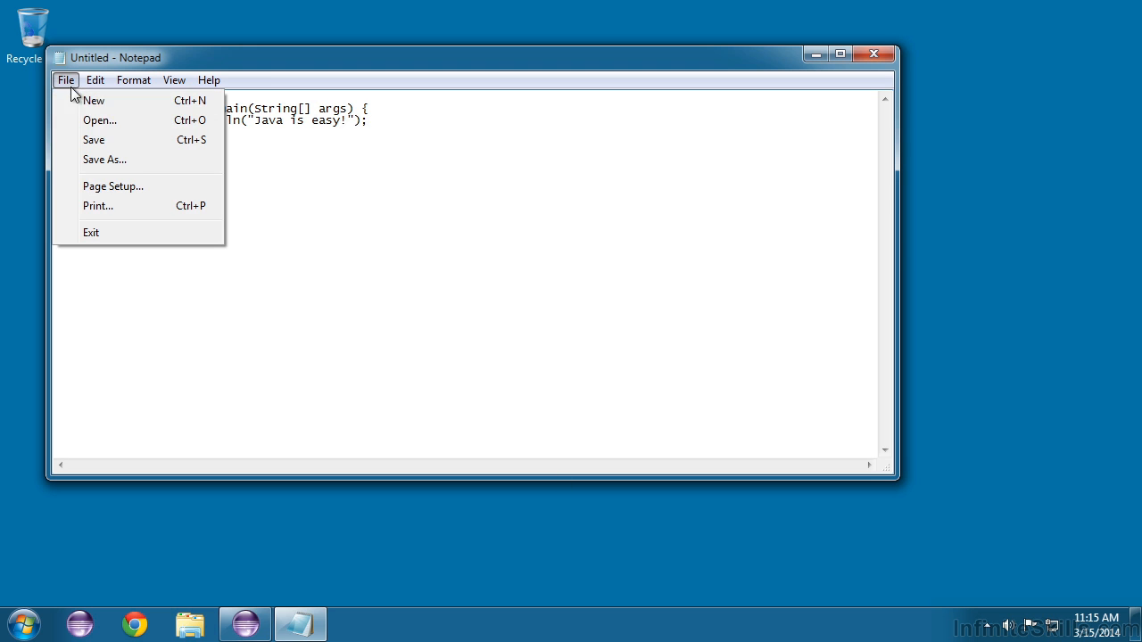
click(104, 161)
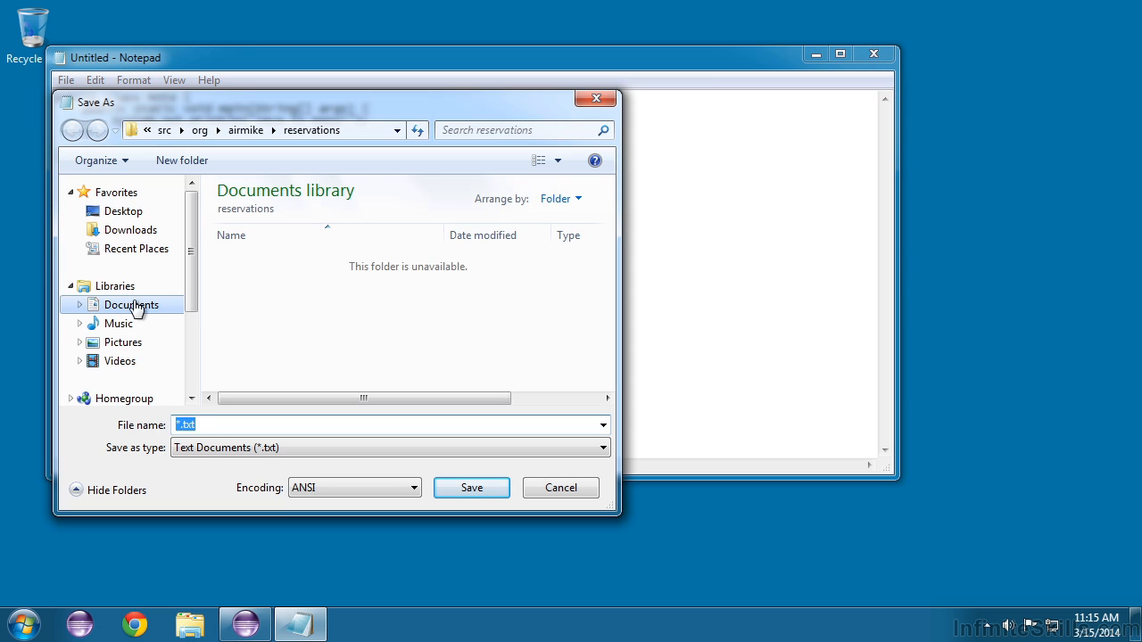
click(132, 303)
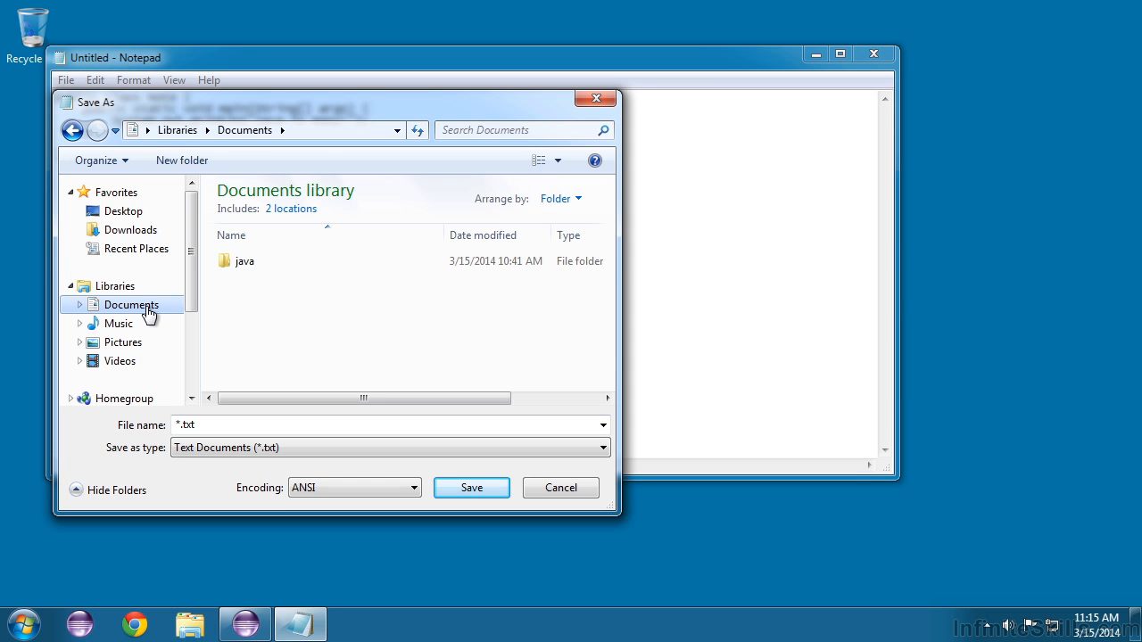
mouse_move(243, 260)
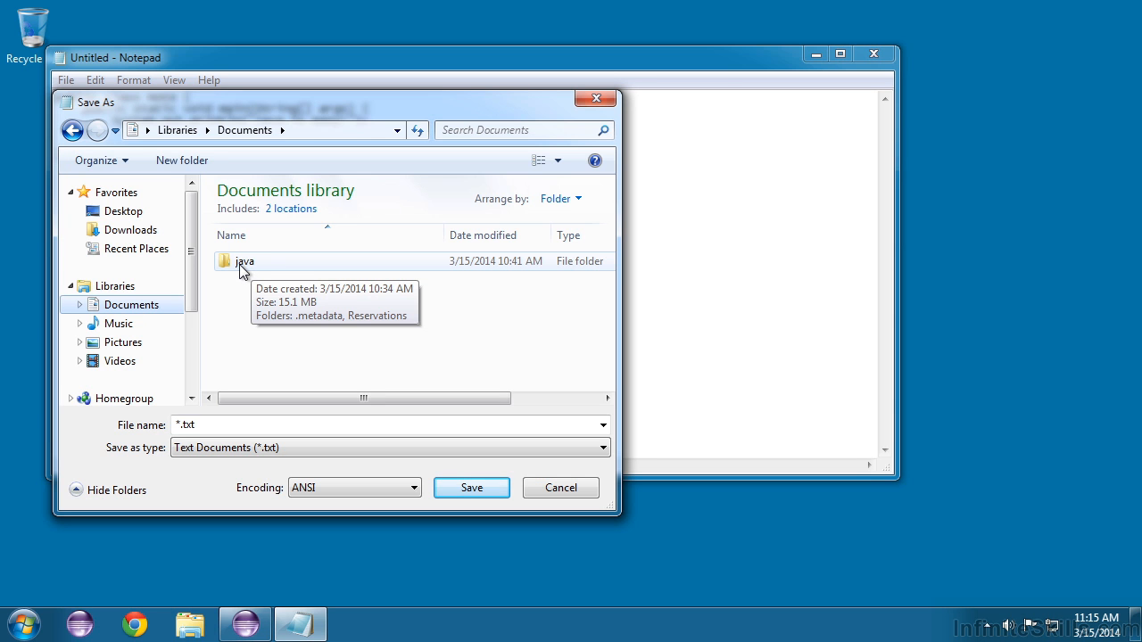
mouse_move(248, 264)
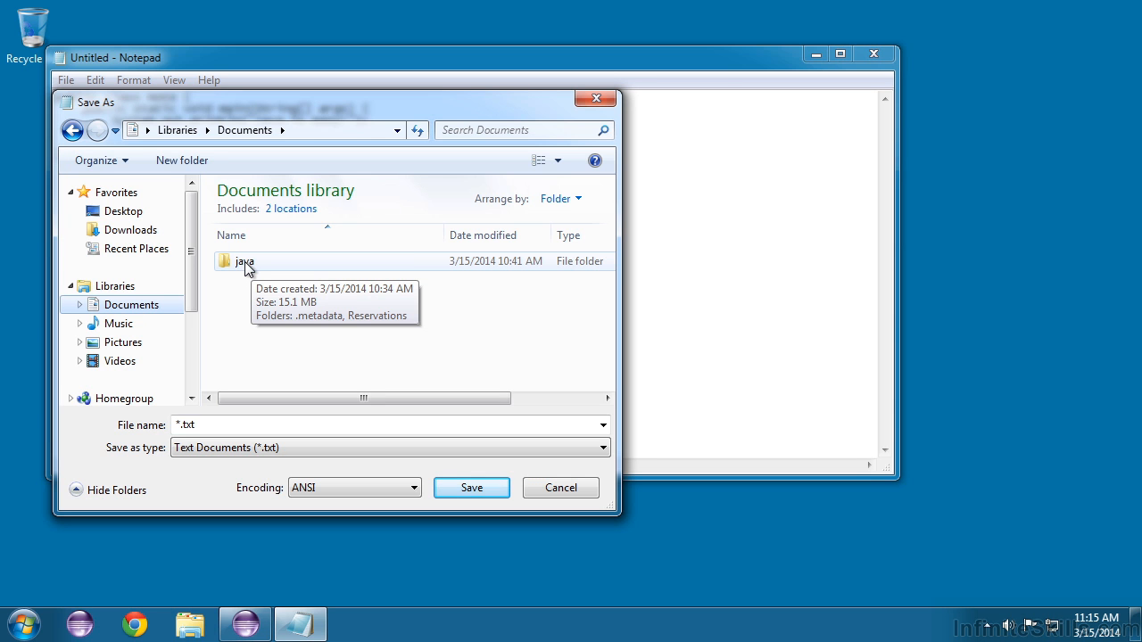
double_click(242, 261)
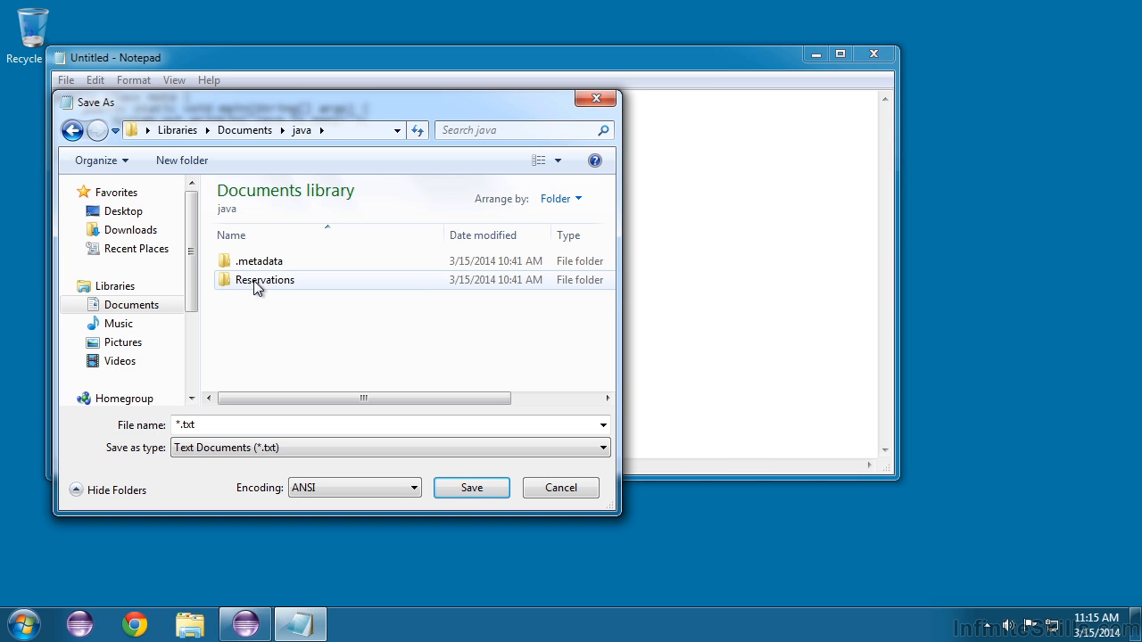
mouse_move(248, 289)
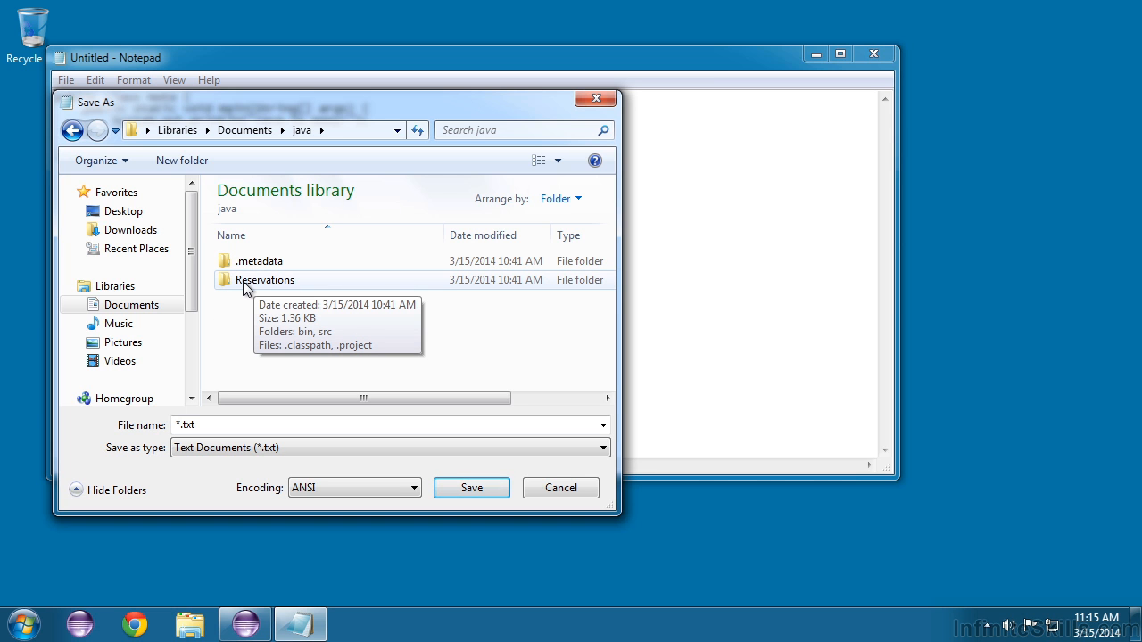
mouse_move(343, 262)
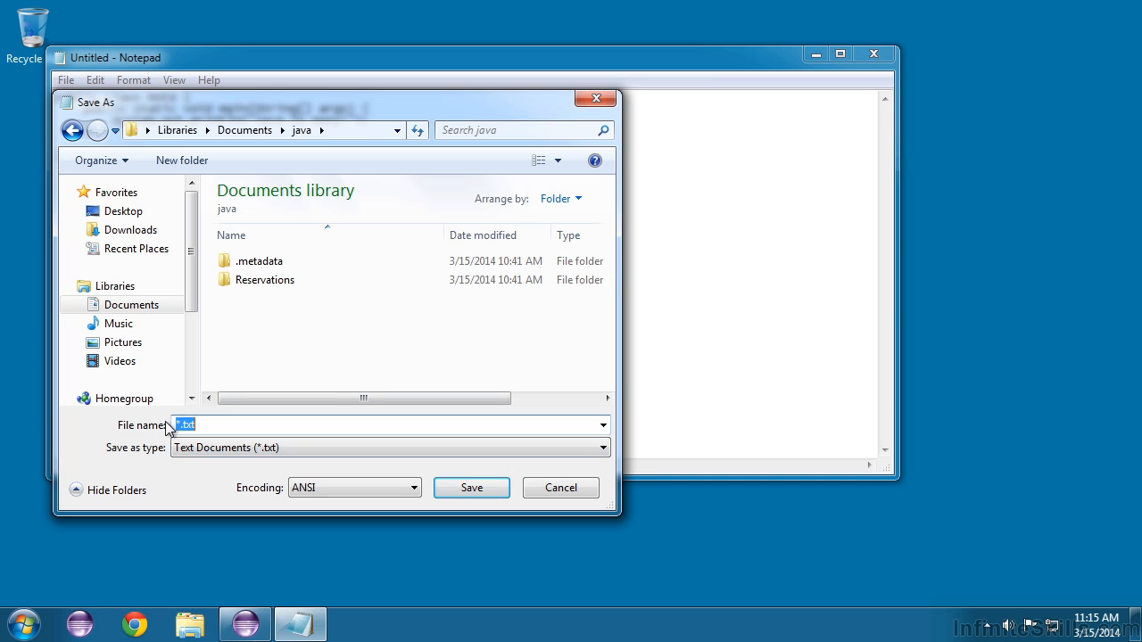
Save the file under the name Note.java
text(Note)
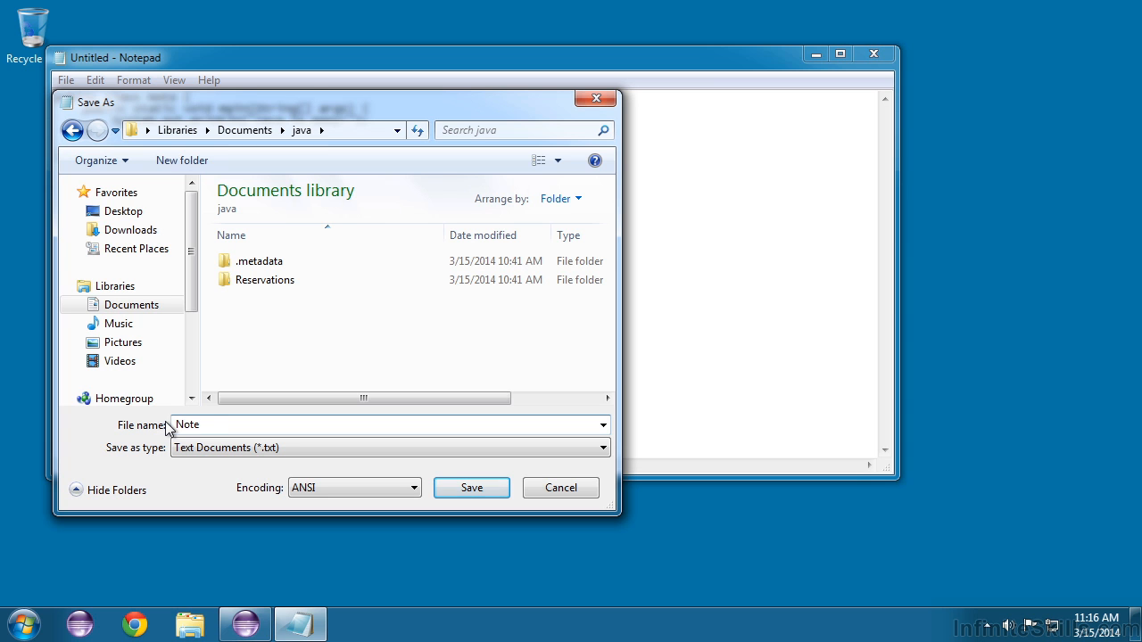
text(.java)
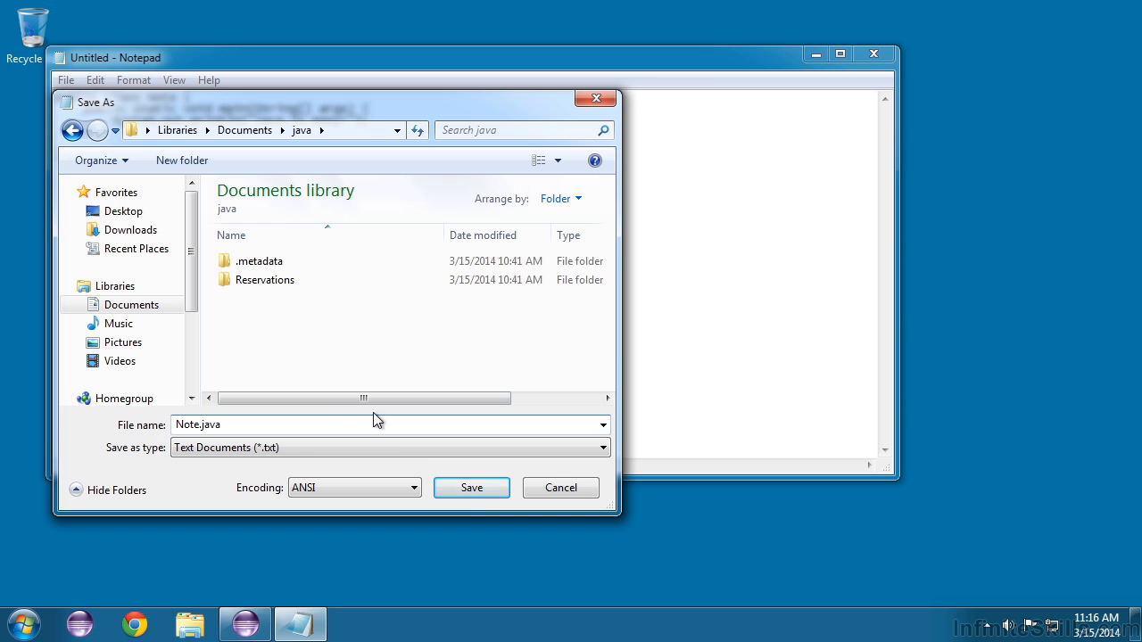
click(471, 487)
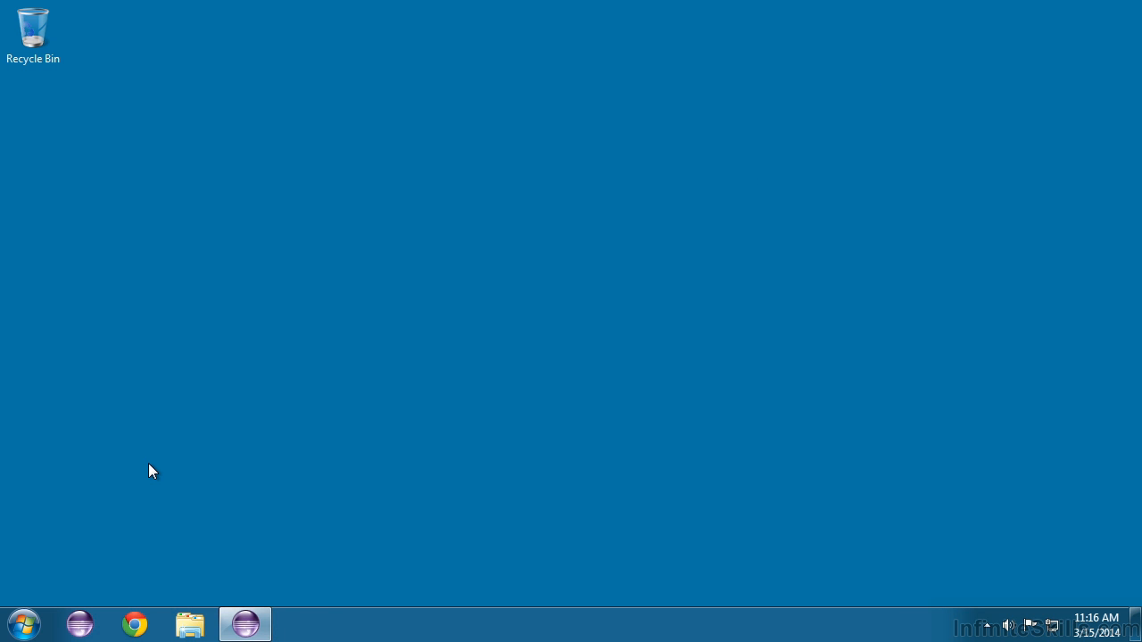
mouse_move(25, 621)
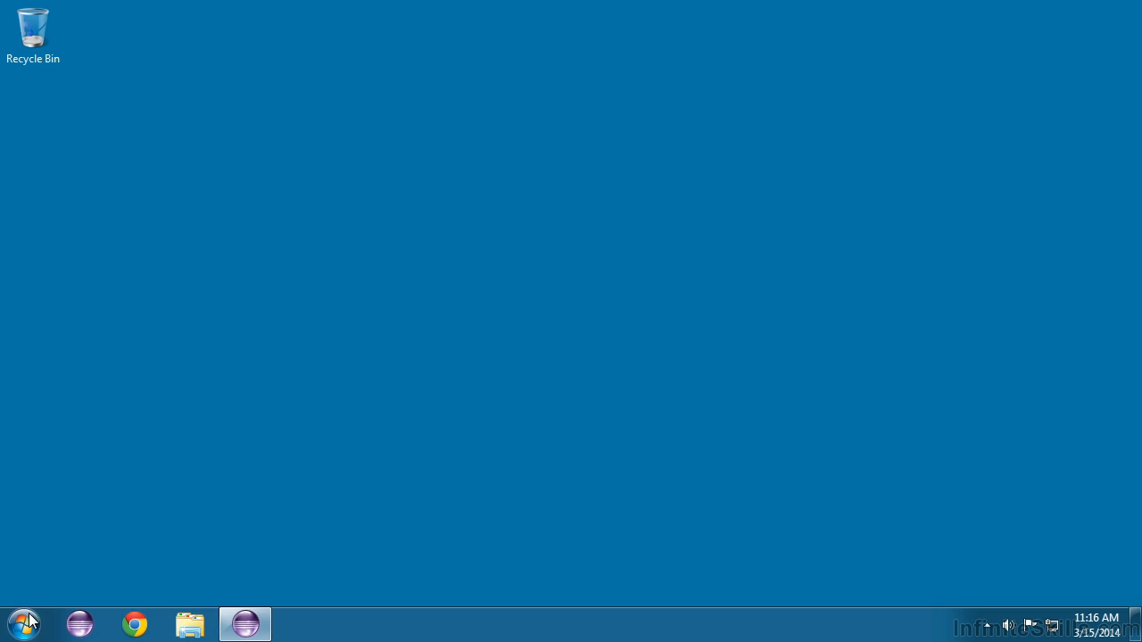
Launch Command Prompt and cd into Documents\java
click(21, 625)
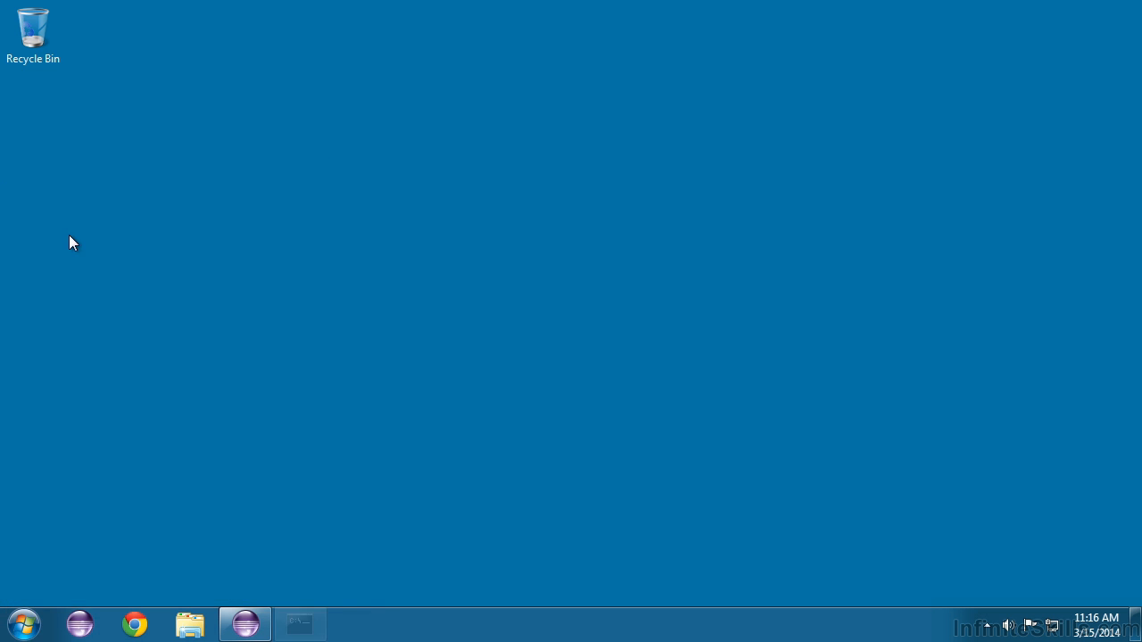
click(300, 625)
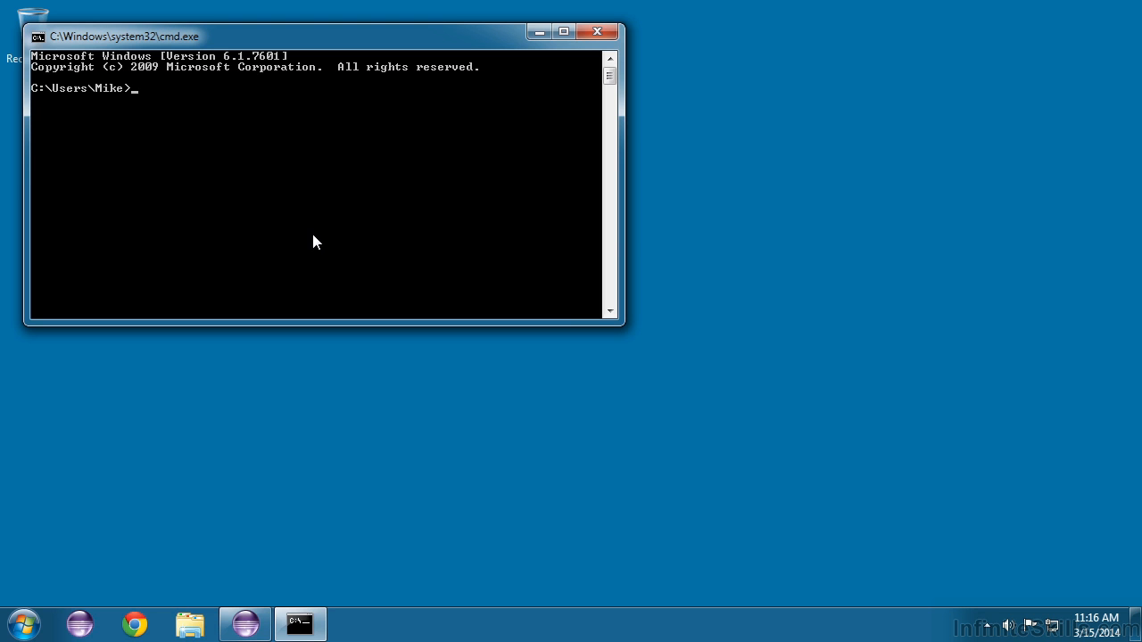
text(cd)
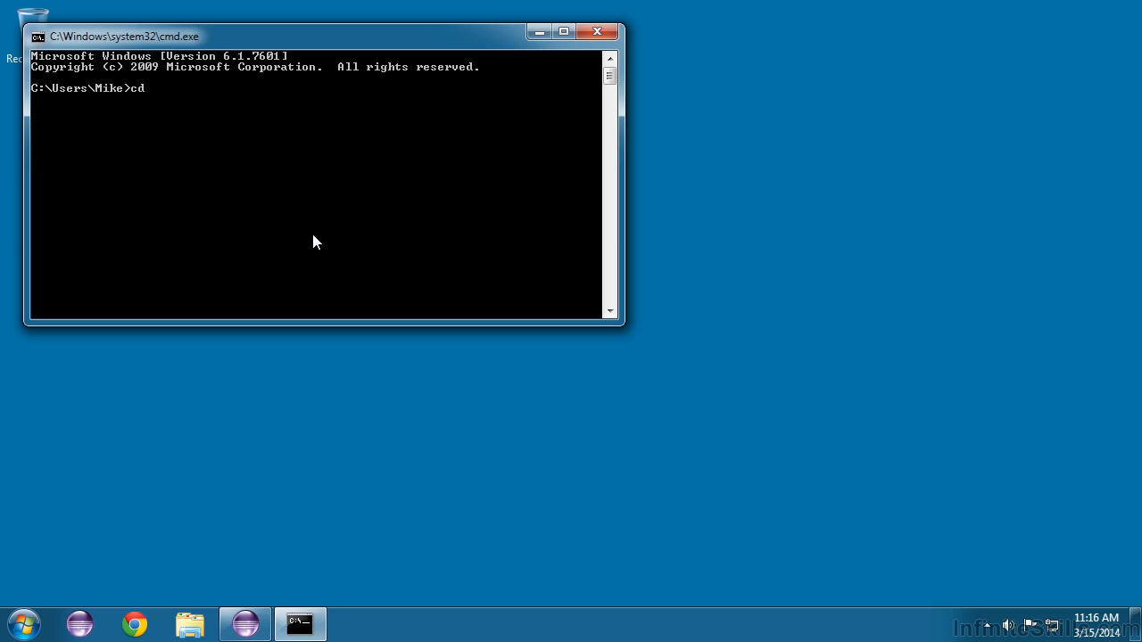
text(Documents\java)
text(dir)
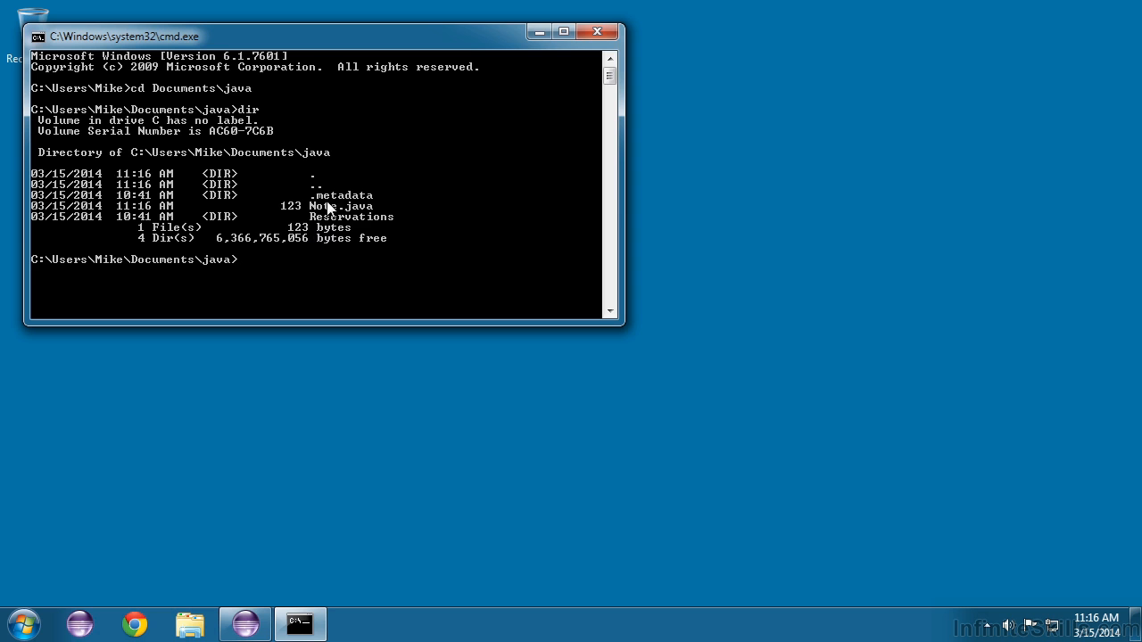
mouse_move(359, 222)
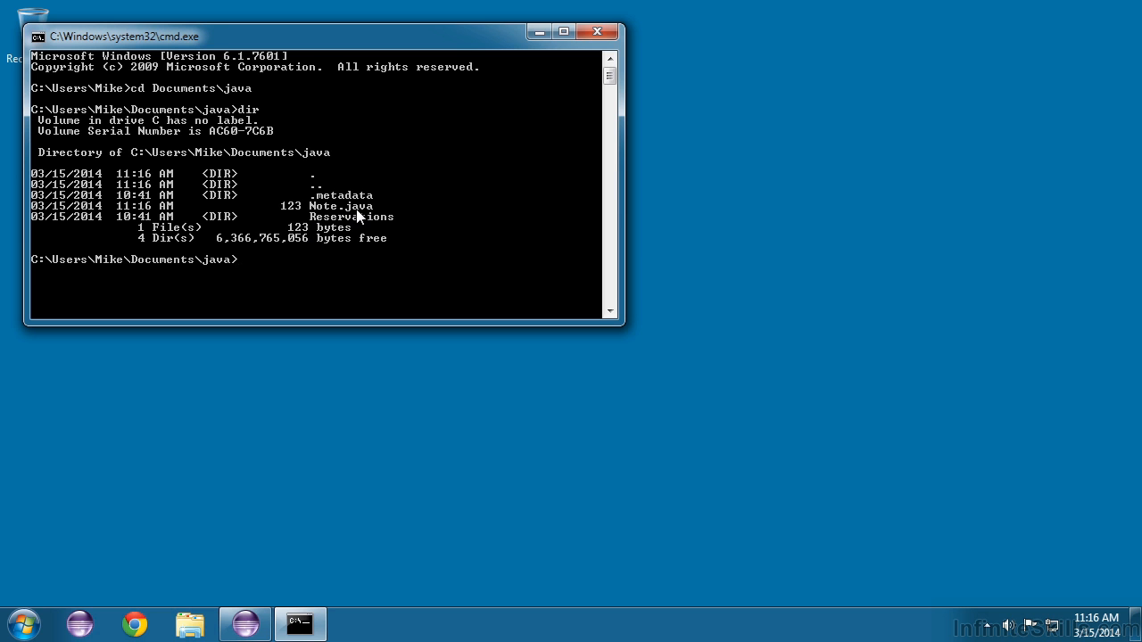
mouse_move(361, 221)
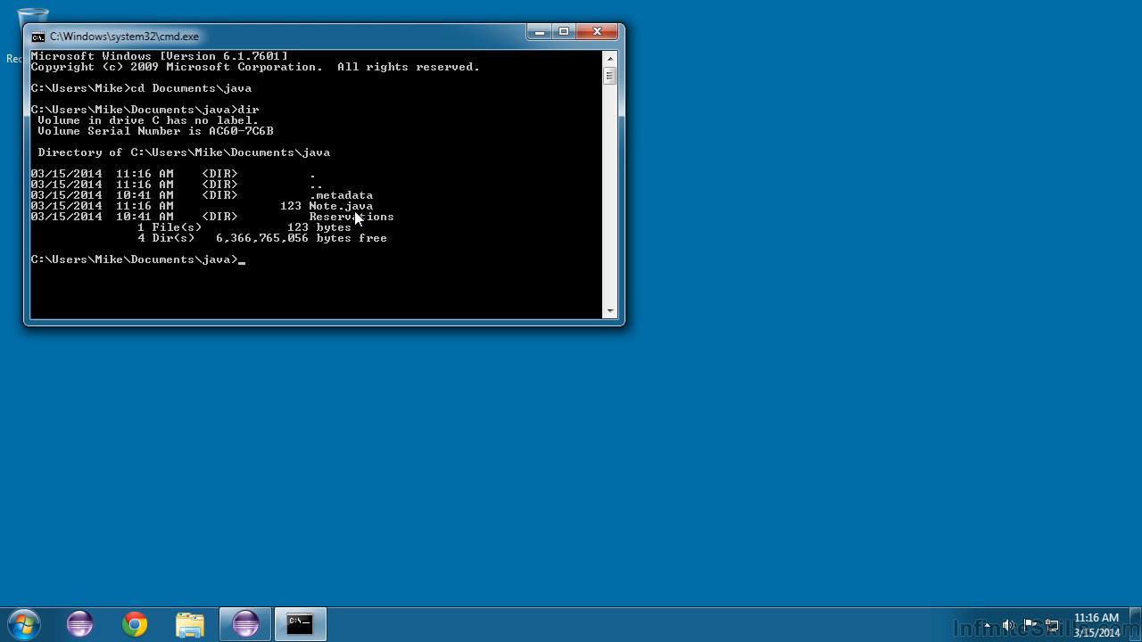
mouse_move(366, 211)
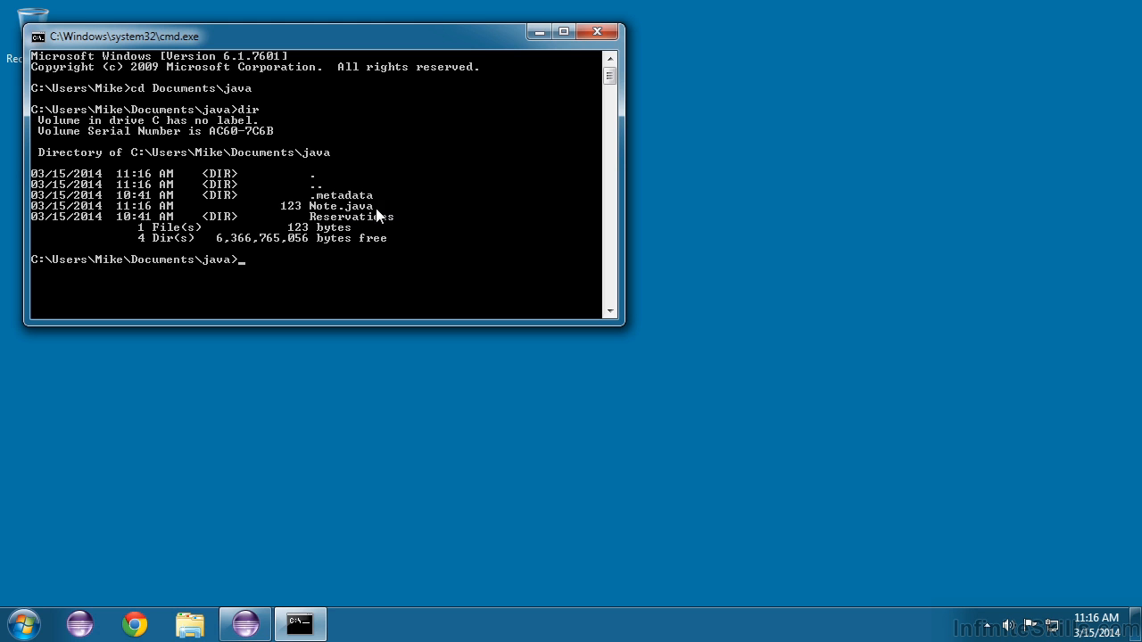
mouse_move(396, 217)
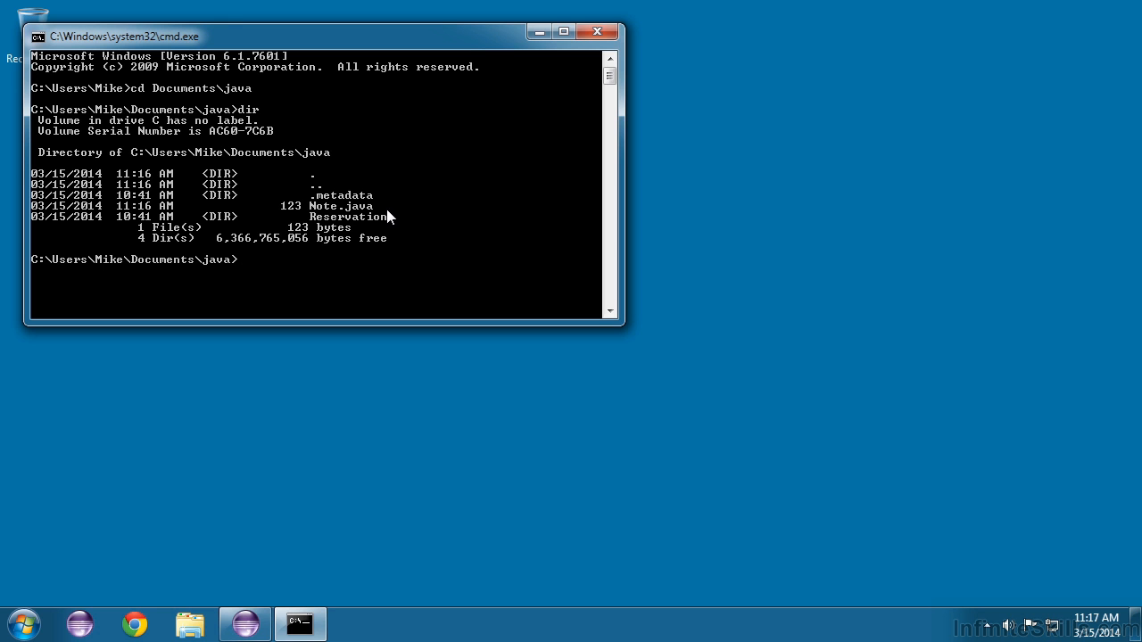
mouse_move(385, 218)
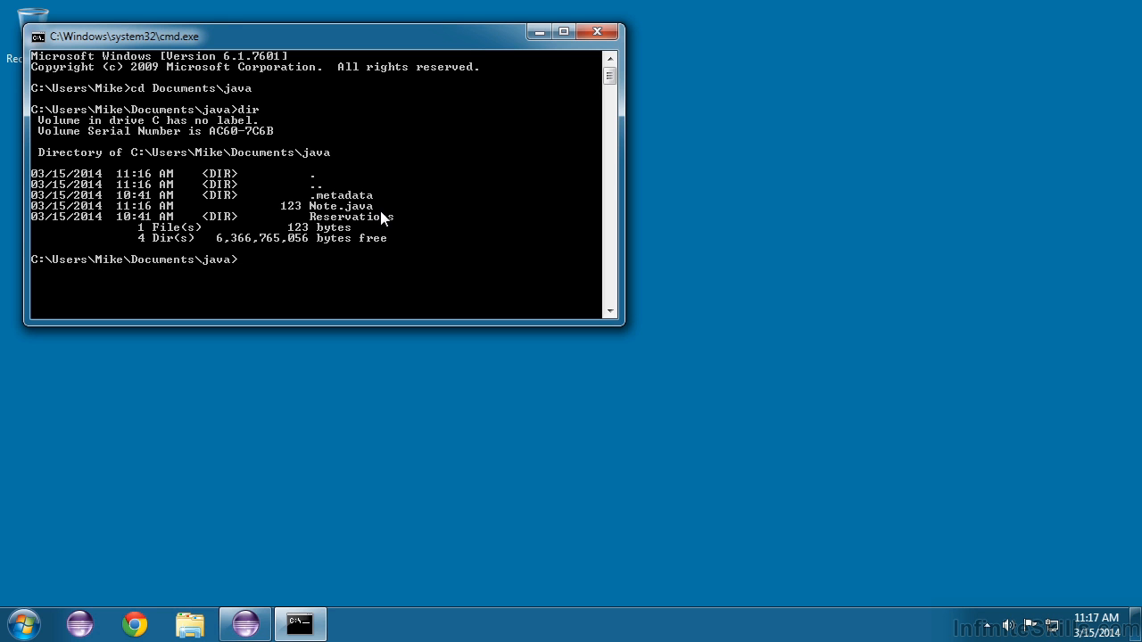
mouse_move(404, 217)
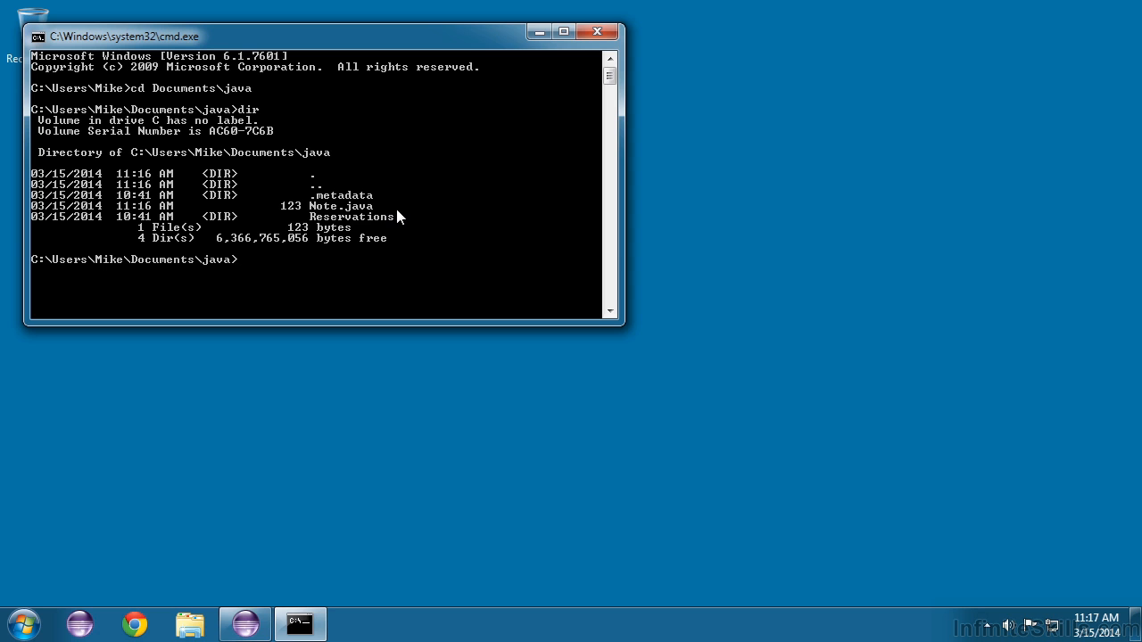
mouse_move(337, 218)
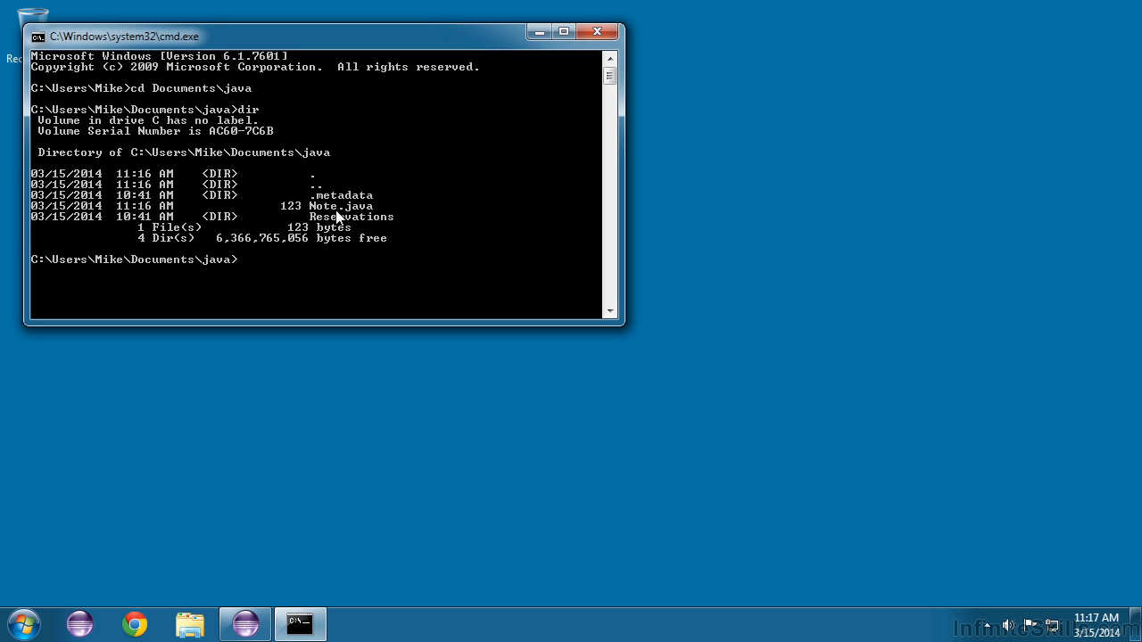
mouse_move(360, 223)
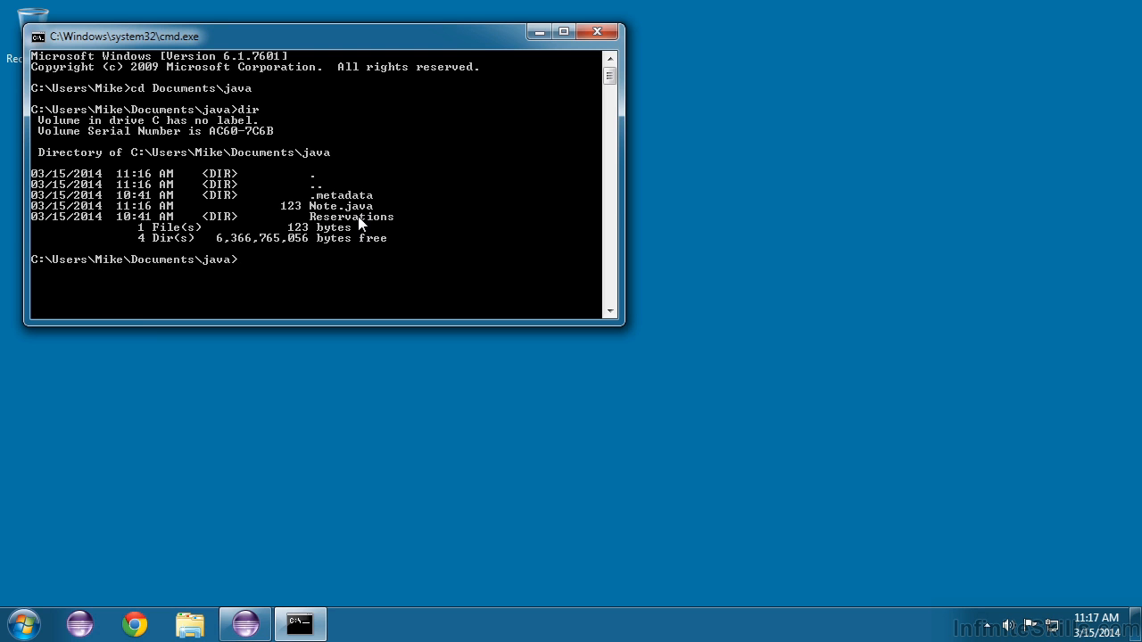
mouse_move(296, 304)
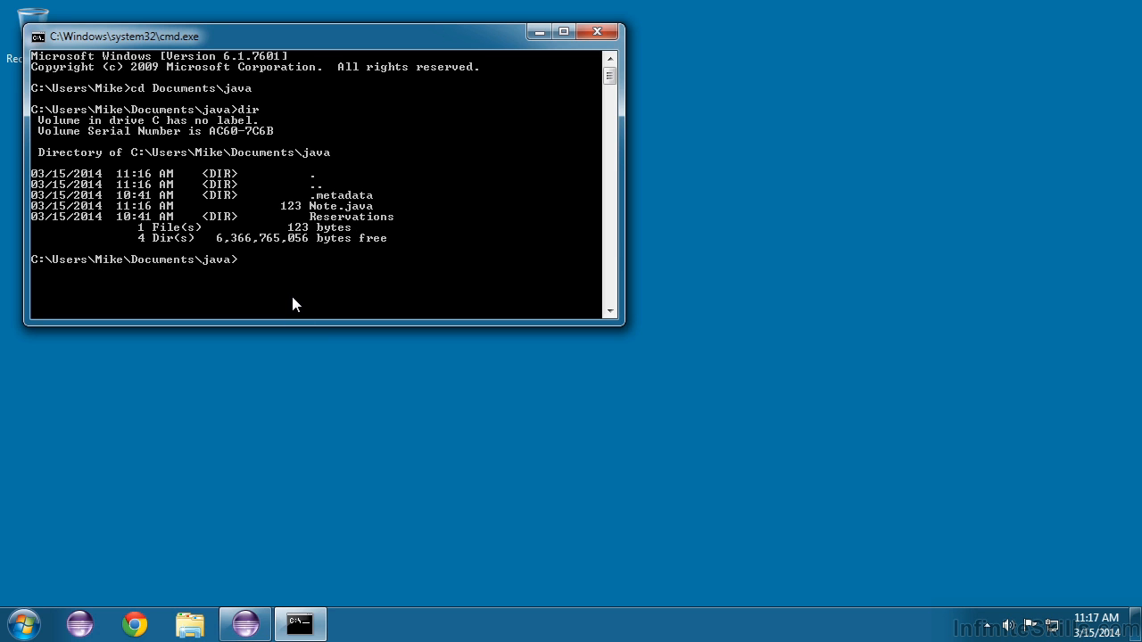
Compile with javac Note.java, then dir to show Note.class
text(j)
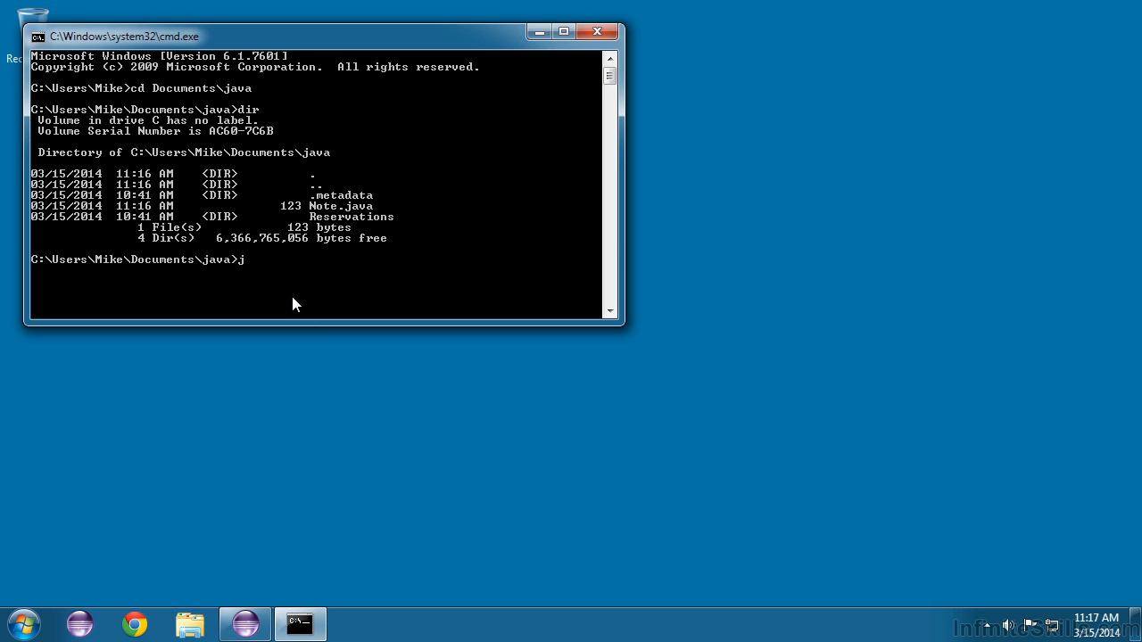
text(avac)
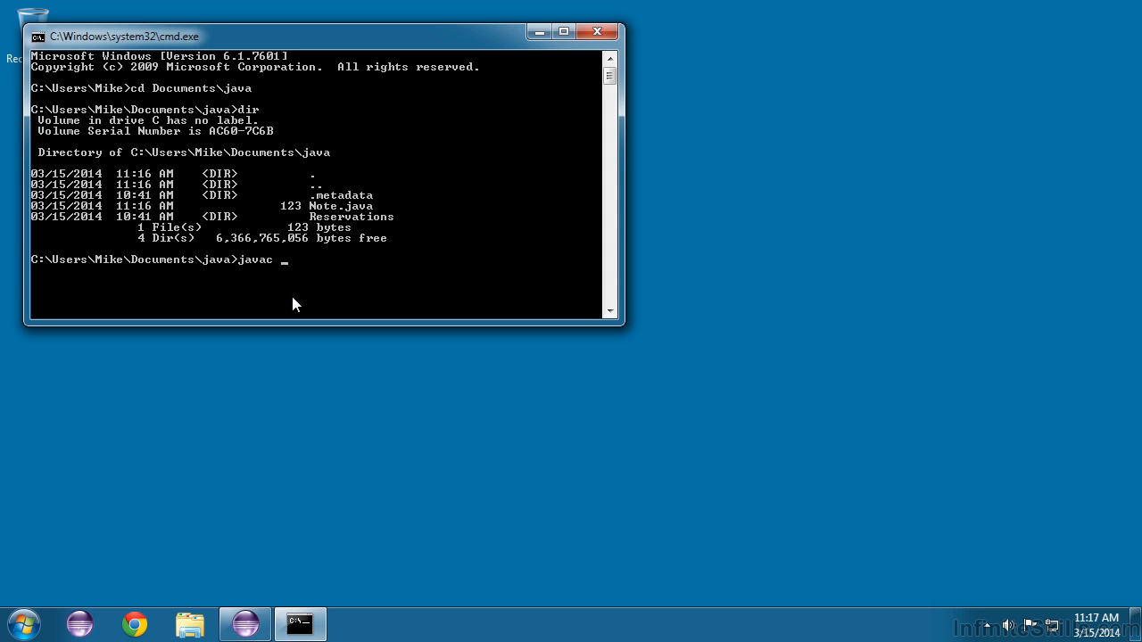
text(Note.java)
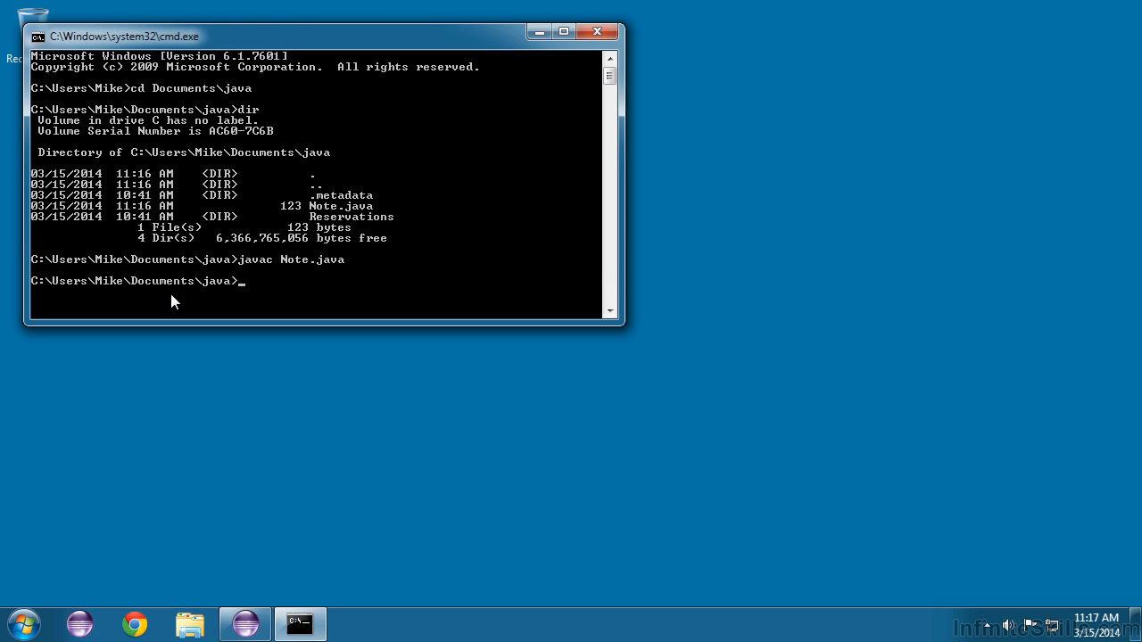
mouse_move(253, 294)
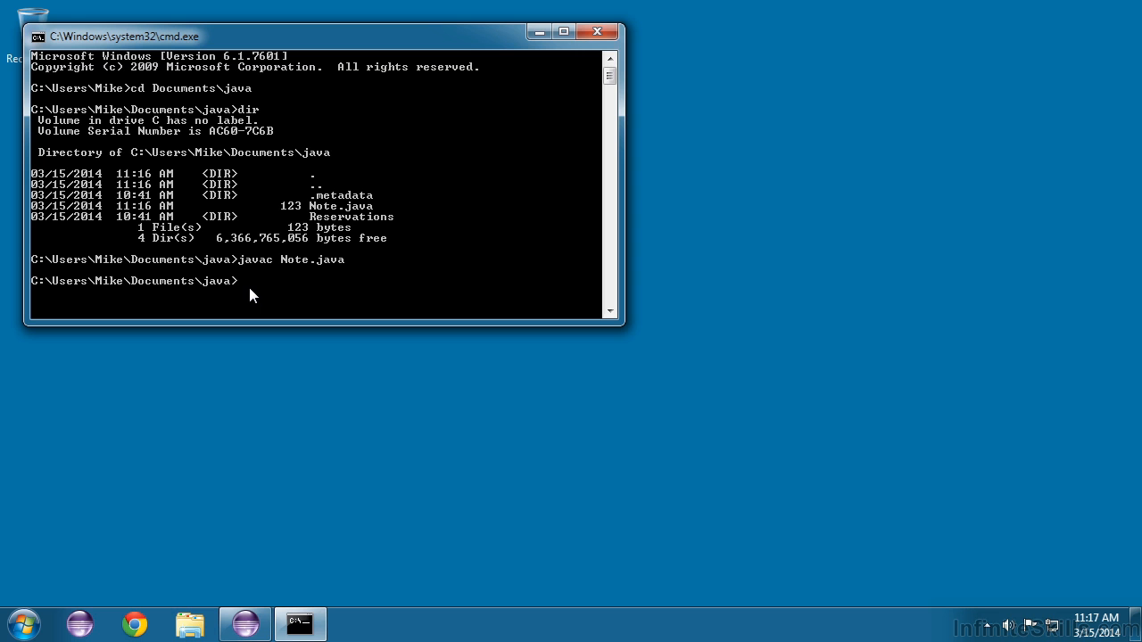
text(dir)
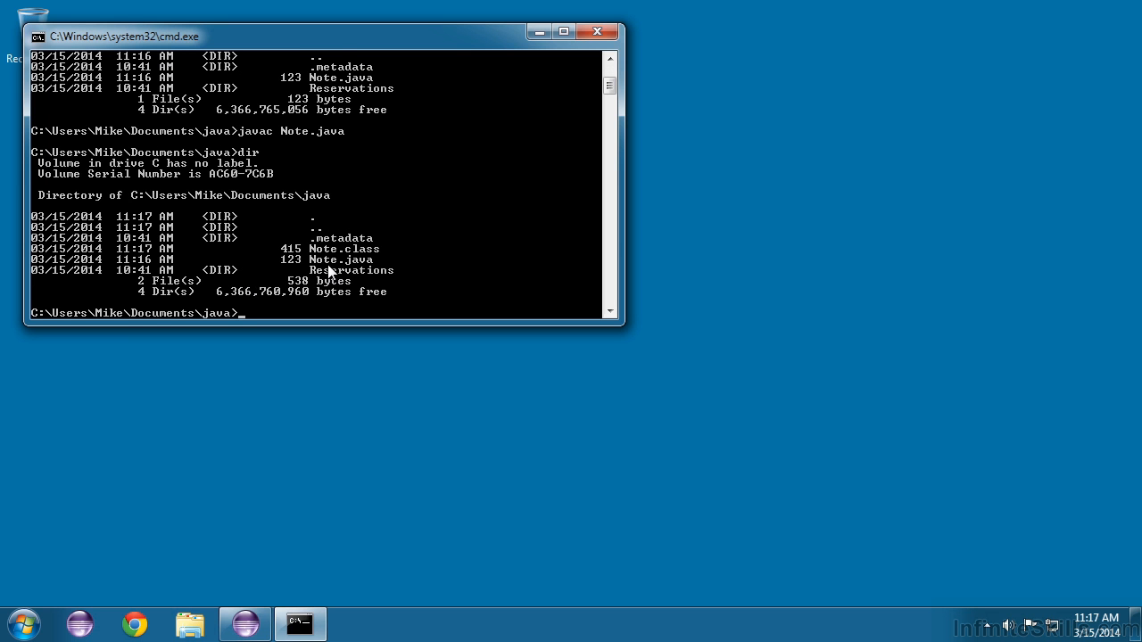
mouse_move(339, 260)
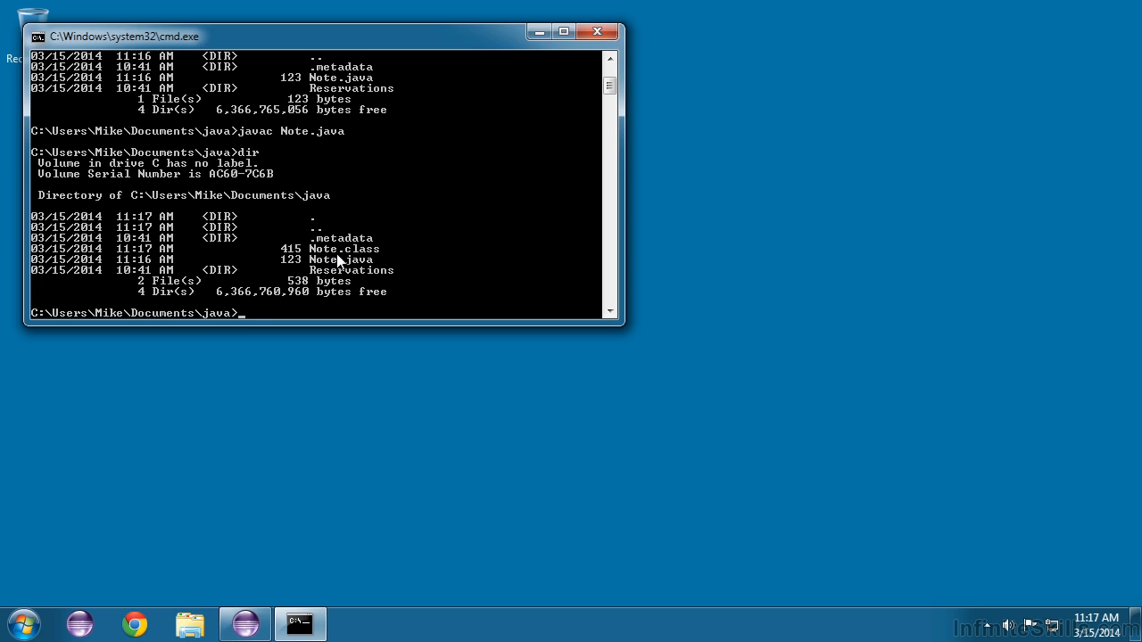
mouse_move(378, 260)
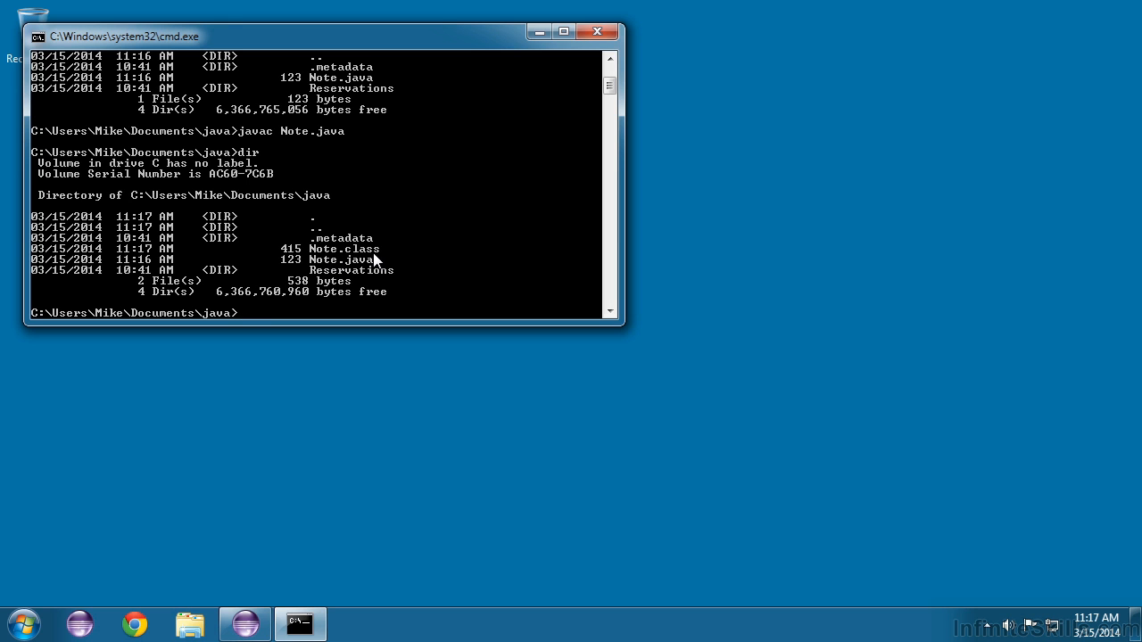
mouse_move(510, 268)
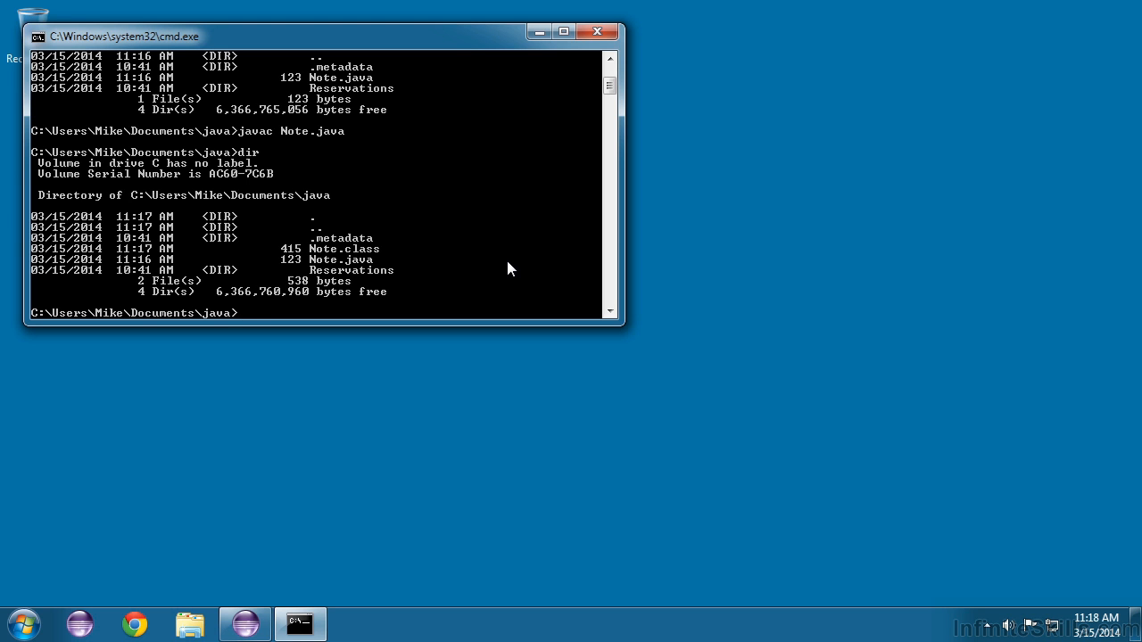
Run java Note so it prints 'Java is easy!'
text(java)
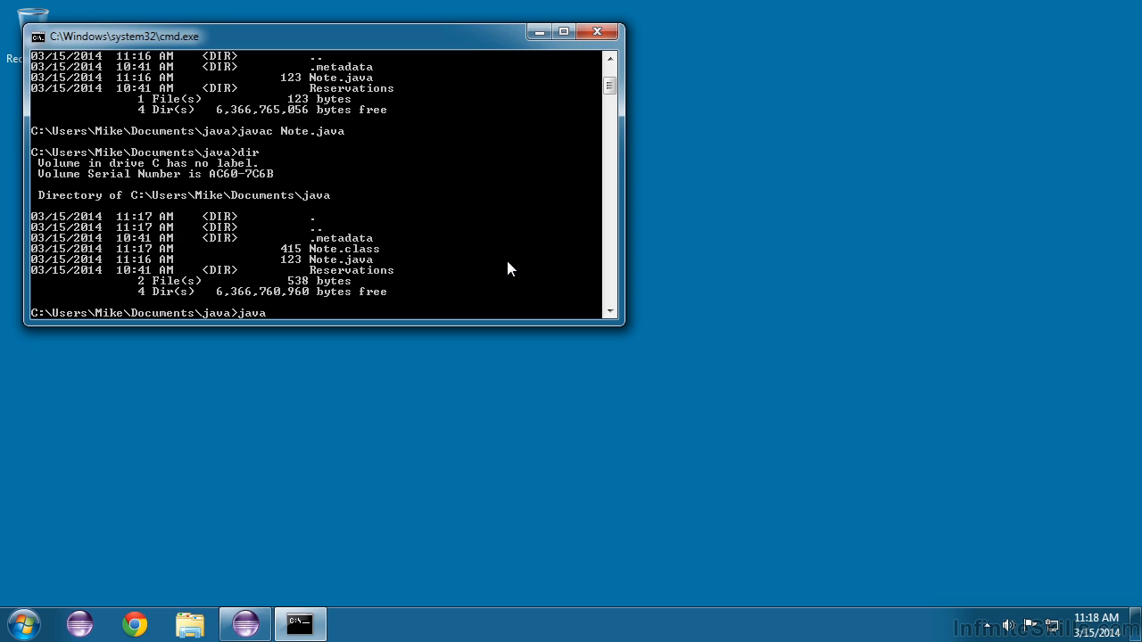
text(Note)
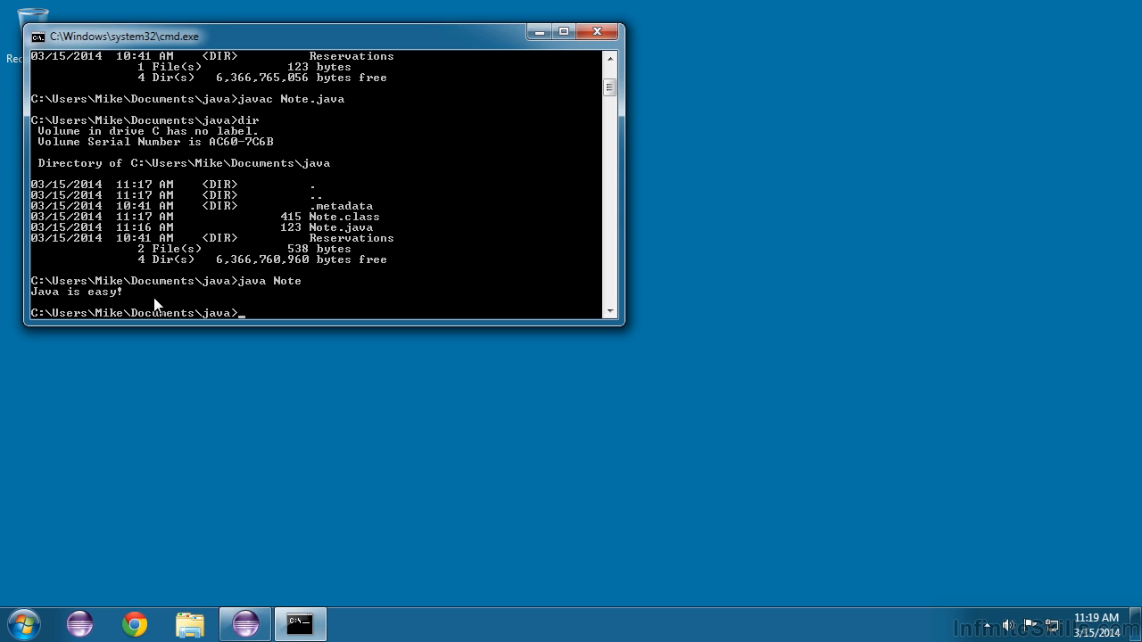
mouse_move(416, 264)
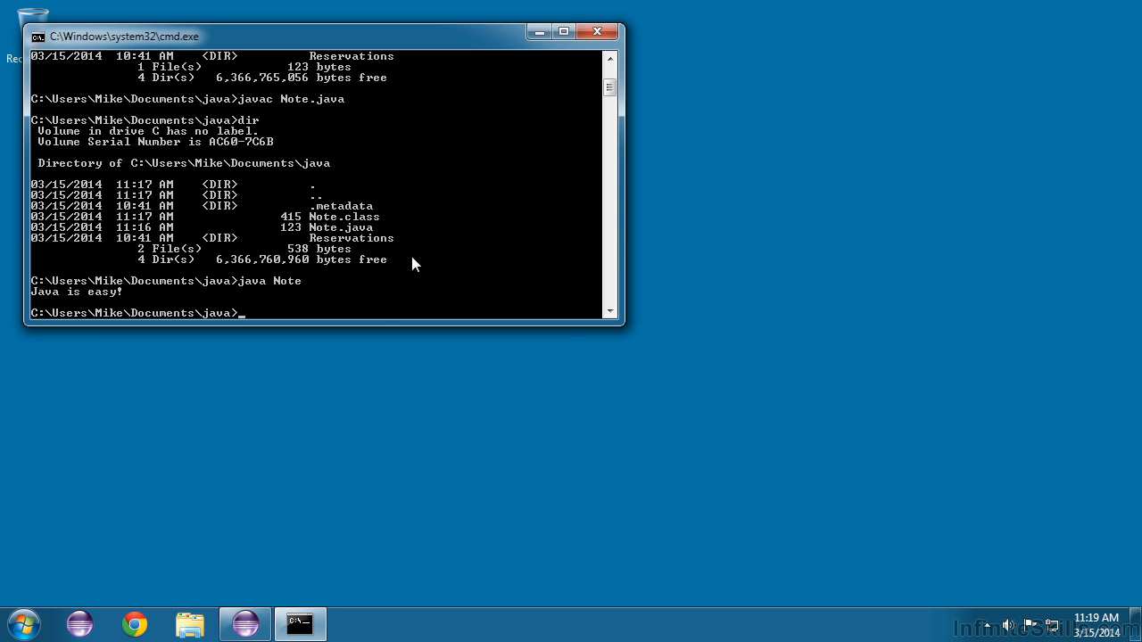